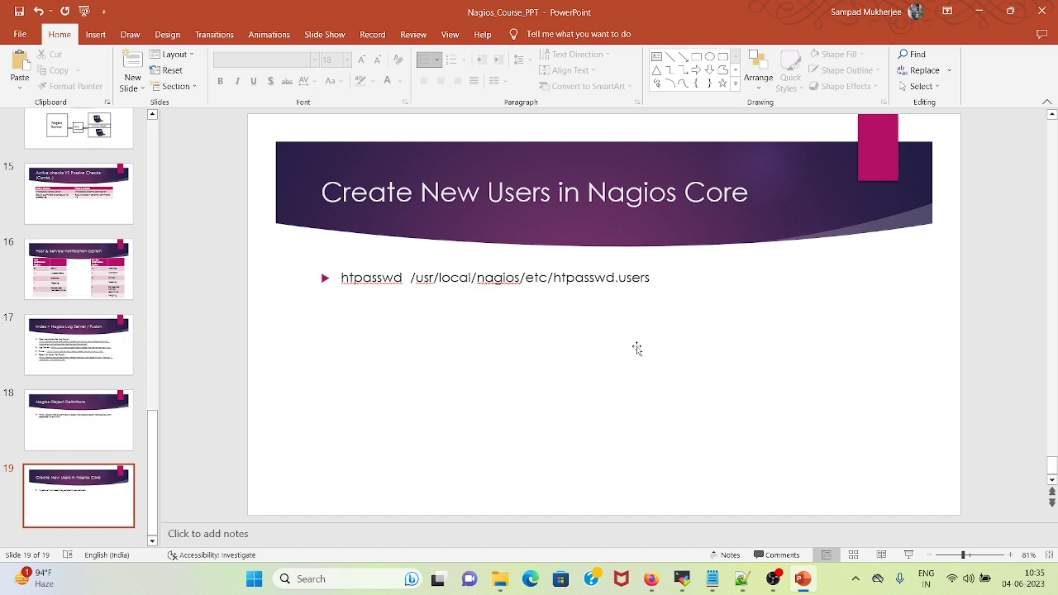
{"action": "mouse_move", "coordinate": [374, 321]}
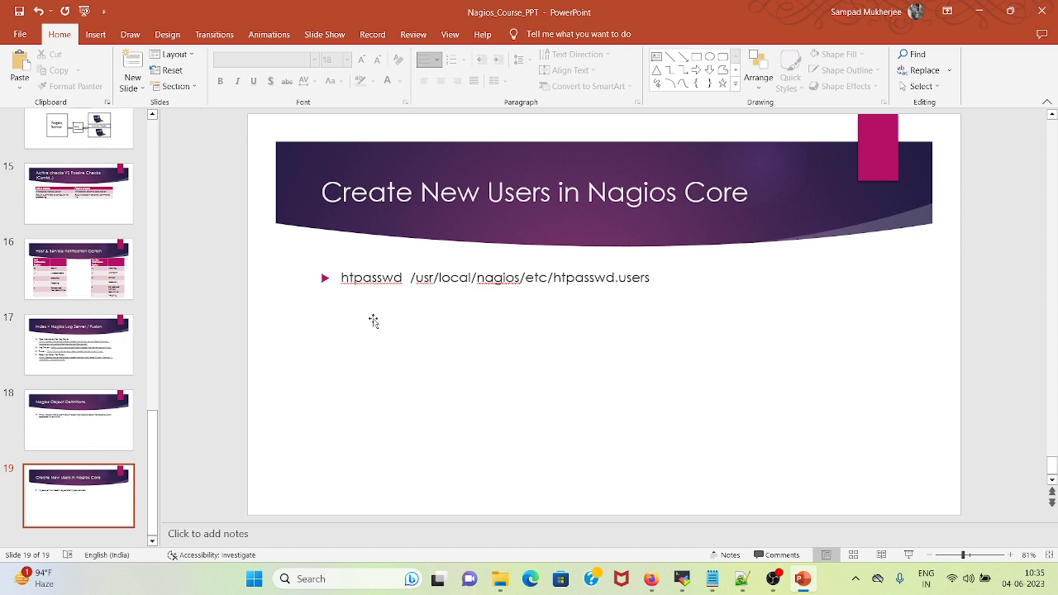
{"action": "mouse_move", "coordinate": [375, 310]}
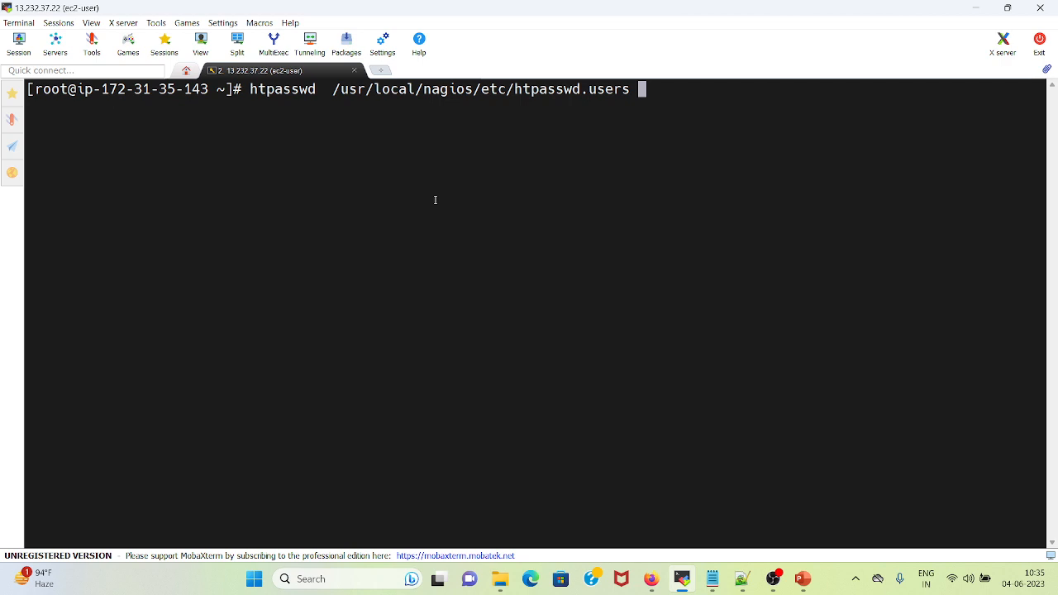
Create Nagios user rohan_readonly with a password in htpasswd.users, then begin a cat command
{"action": "type", "text": "rohan_readonly"}
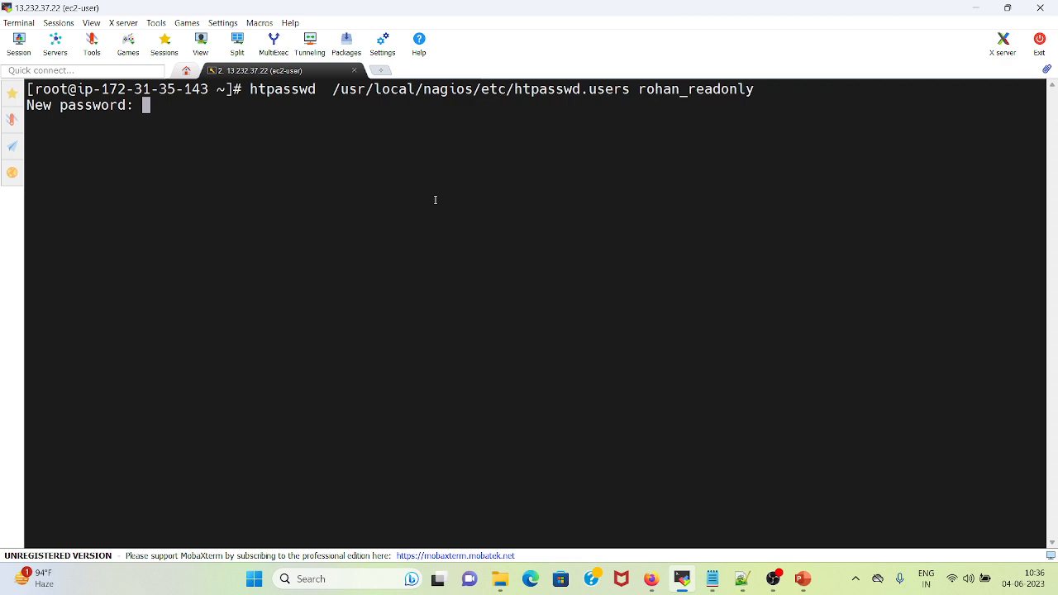
{"action": "key", "text": "Enter"}
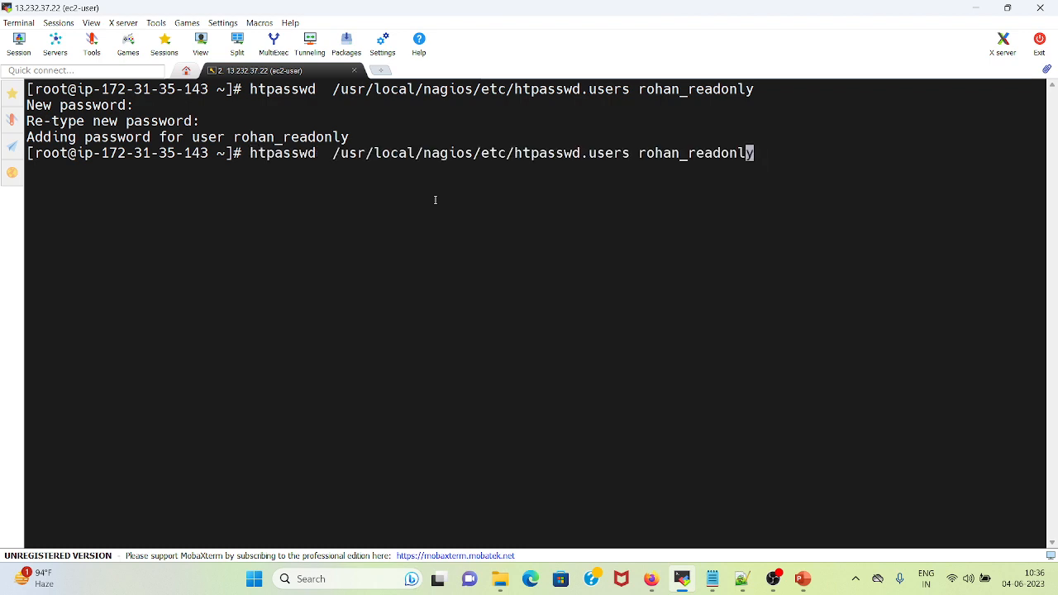
{"action": "key", "text": "BackSpace"}
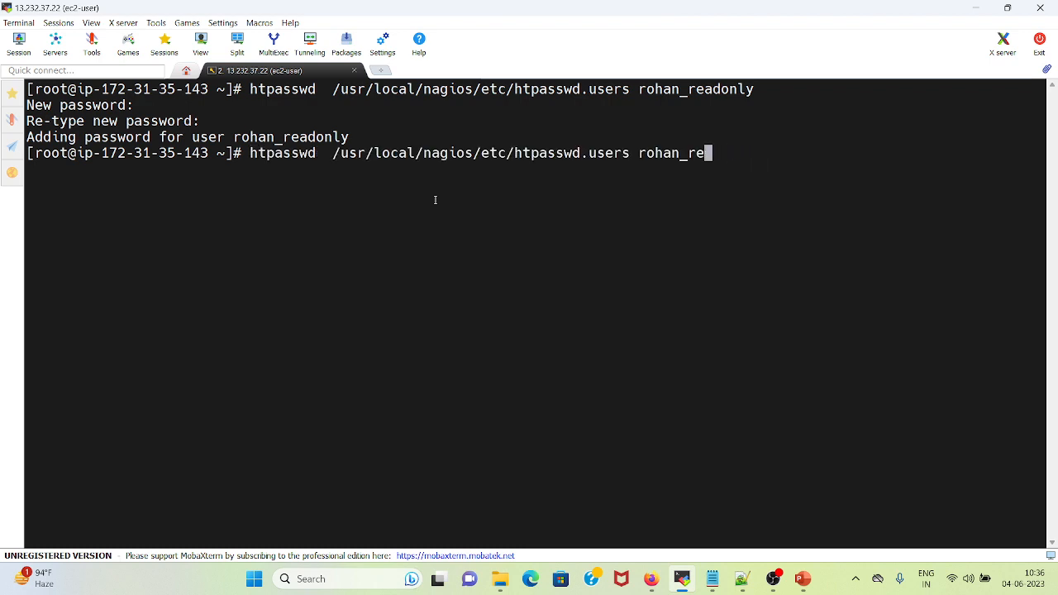
{"action": "key", "text": "BackSpace"}
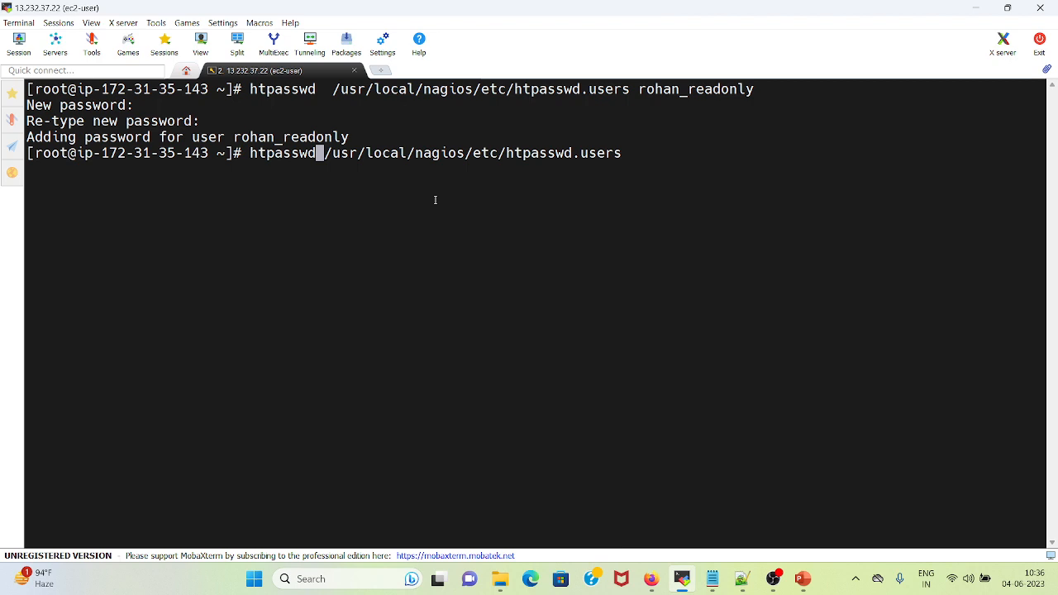
{"action": "type", "text": "cat"}
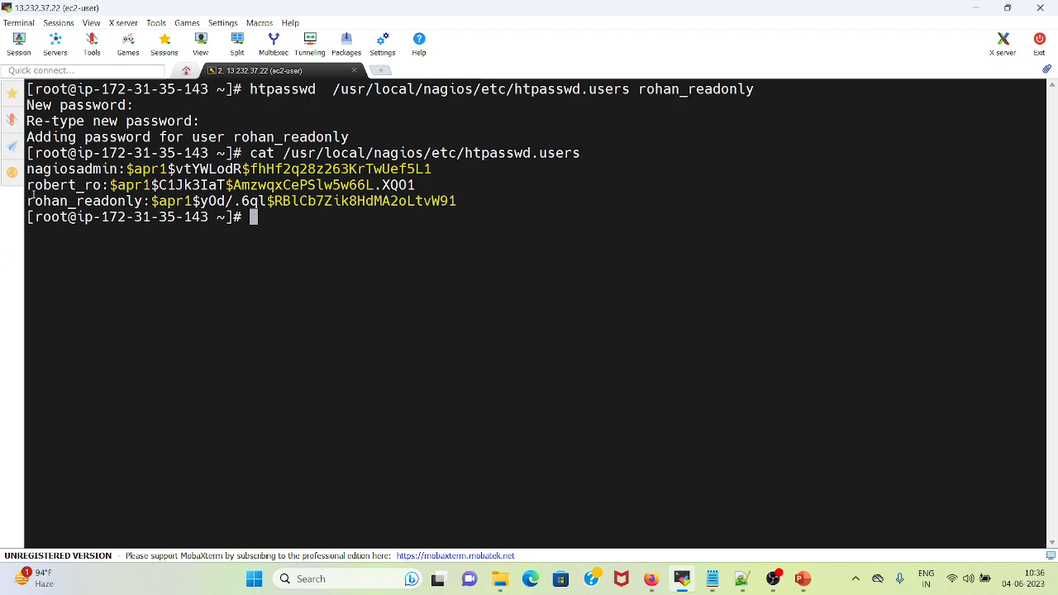
Open a private Firefox browsing window after listing the three htpasswd.users accounts
{"action": "double_click", "coordinate": [83, 201]}
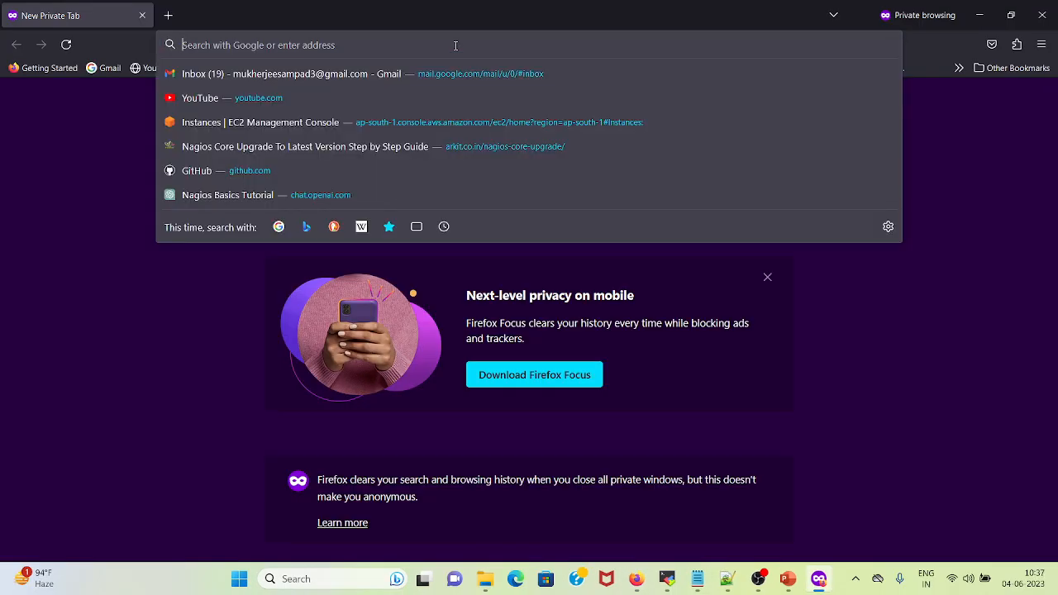
{"action": "mouse_move", "coordinate": [615, 538]}
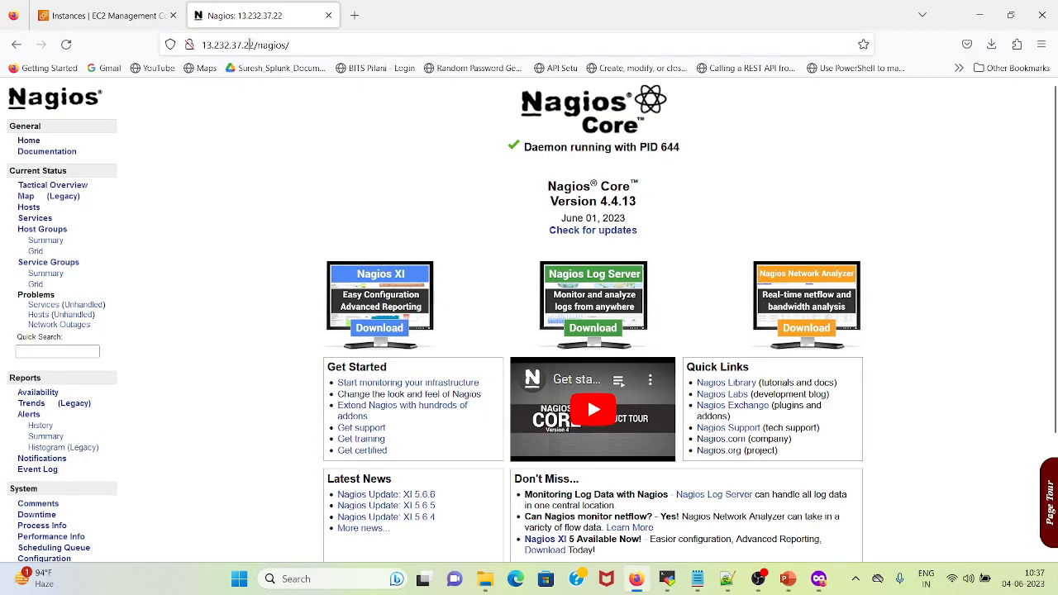
Load the copied Nagios address in the private window and sign in as rohan_readonly
{"action": "left_click", "coordinate": [243, 45]}
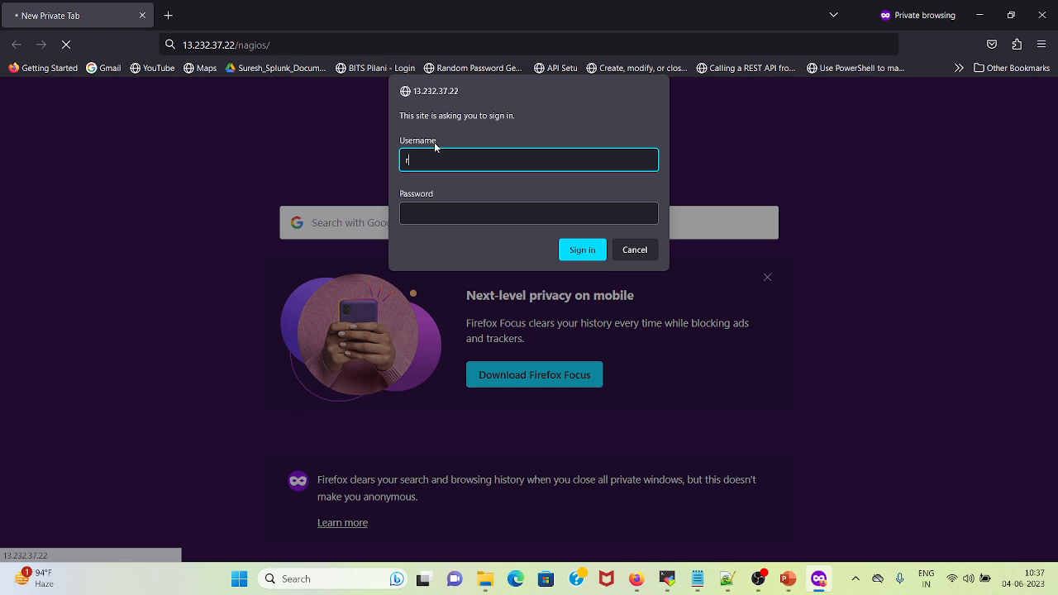
{"action": "type", "text": "rohan_readonl"}
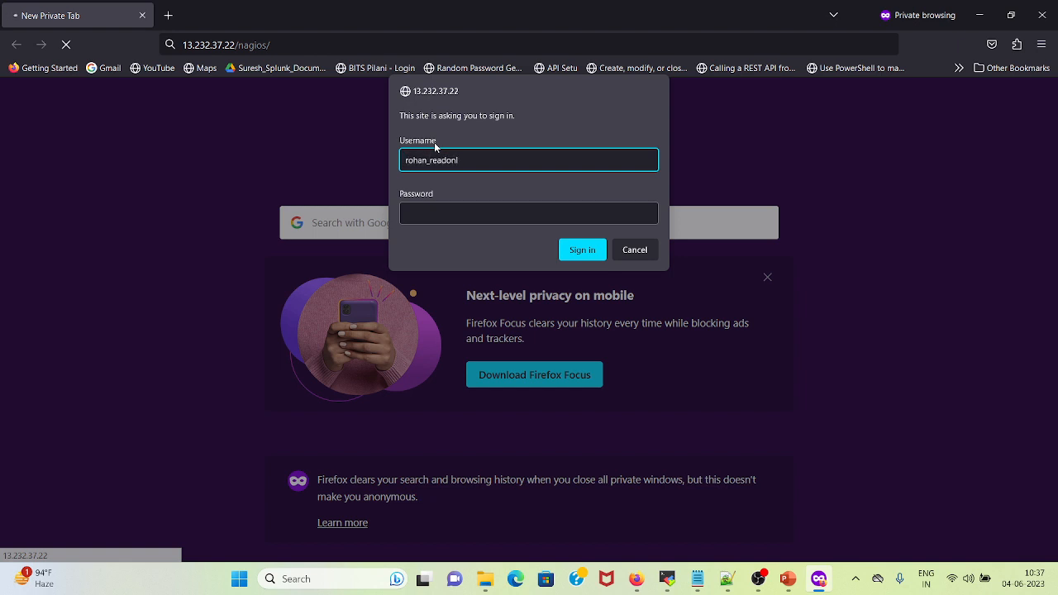
{"action": "left_click", "coordinate": [528, 213]}
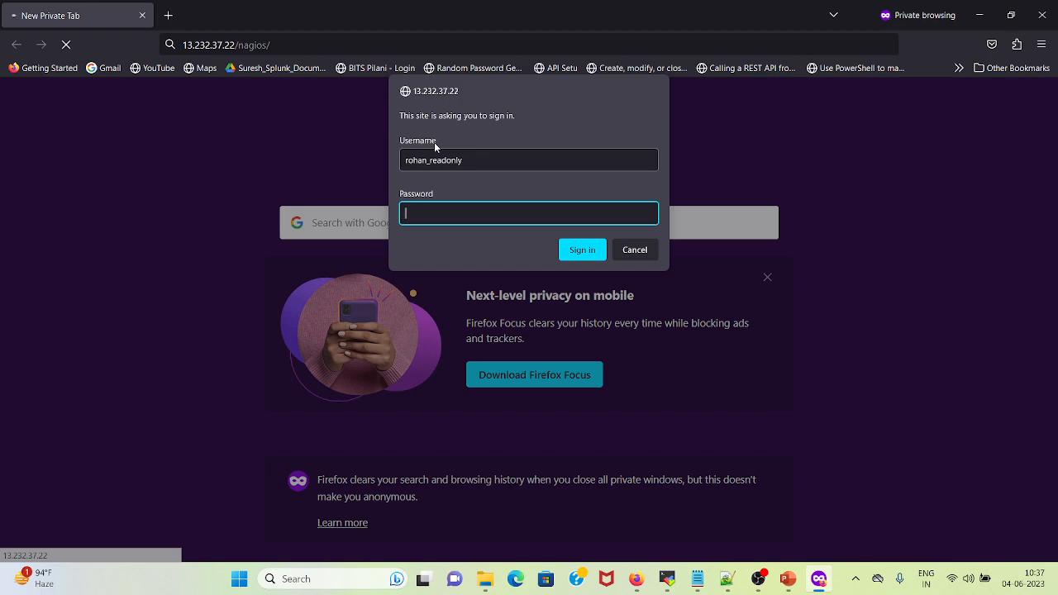
{"action": "left_click", "coordinate": [581, 249]}
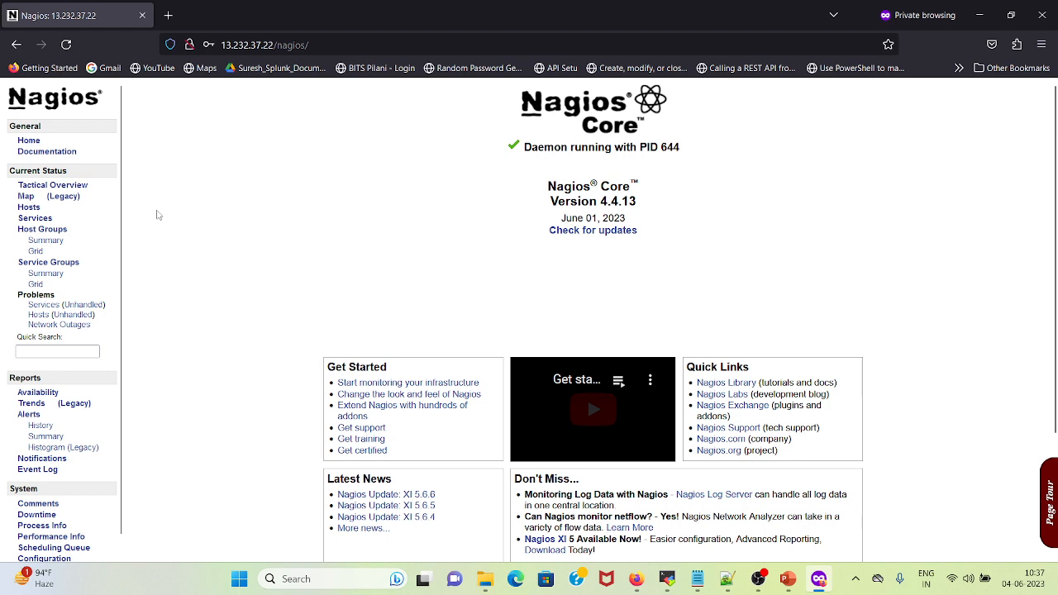
Open Host Groups and see rohan_readonly has no permission to view any hosts
{"action": "left_click", "coordinate": [29, 207]}
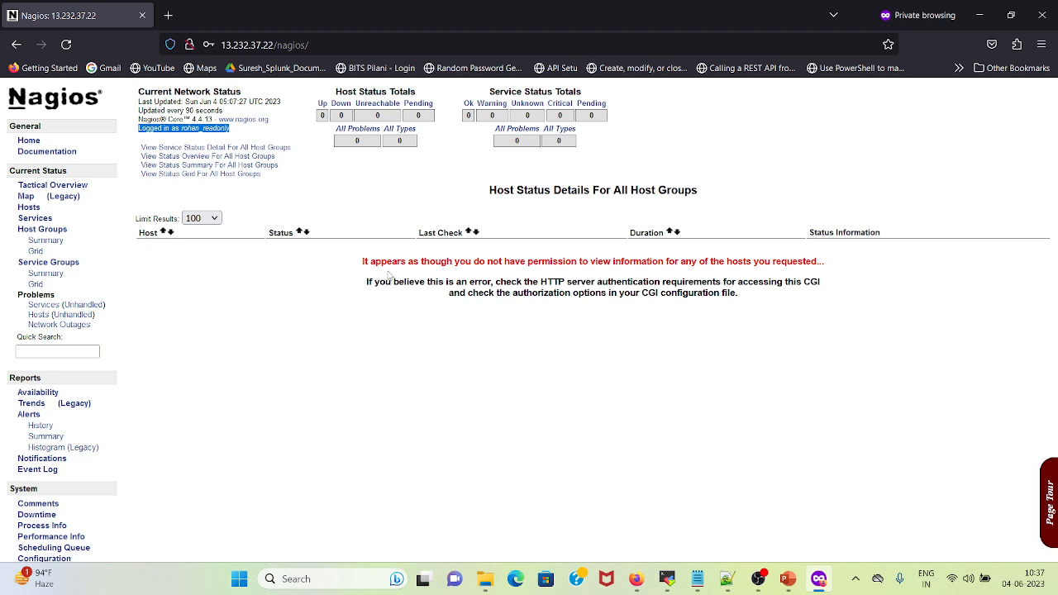
{"action": "mouse_move", "coordinate": [370, 272]}
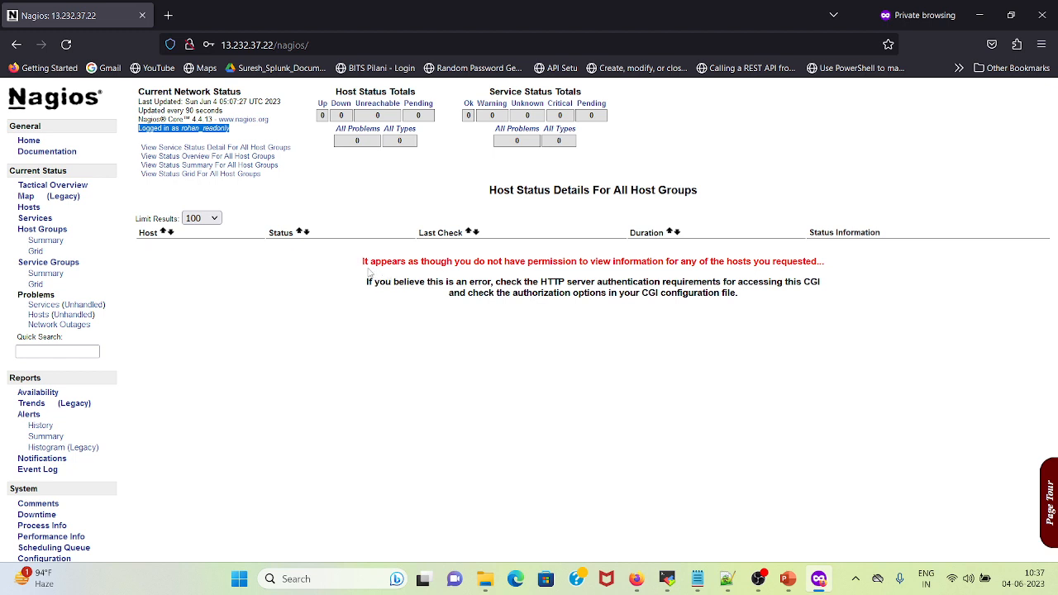
{"action": "mouse_move", "coordinate": [392, 298]}
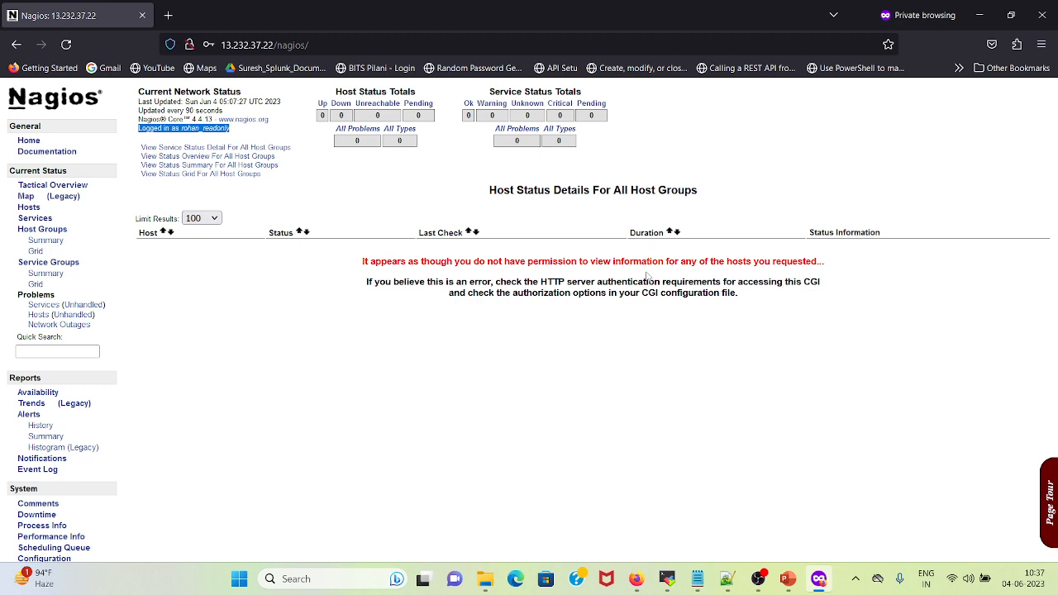
{"action": "mouse_move", "coordinate": [751, 271]}
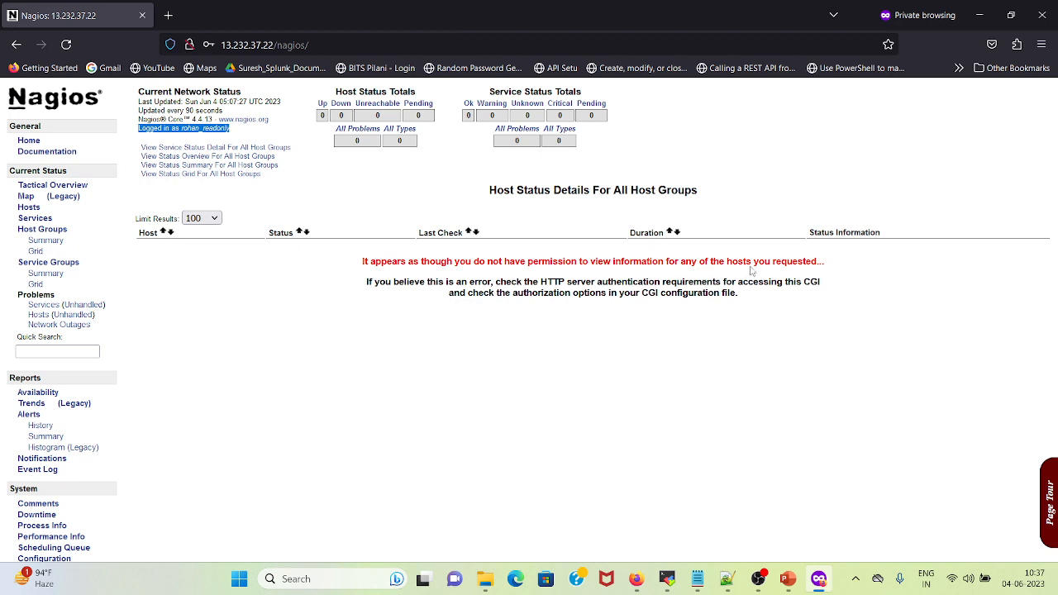
{"action": "mouse_move", "coordinate": [221, 405]}
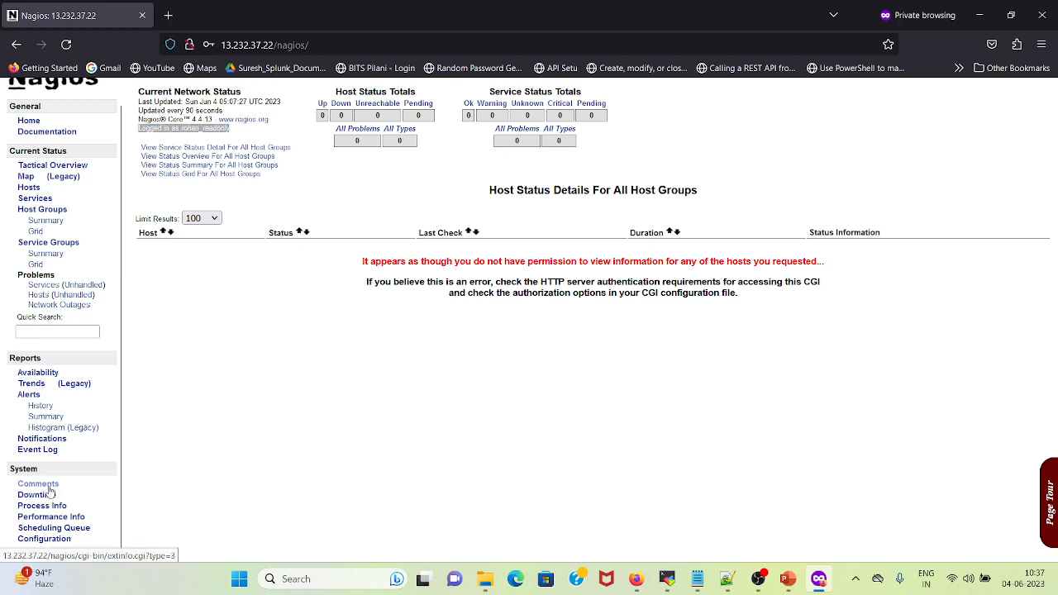
Commit a 'Test' comment on host localhost and receive the not-authorized error
{"action": "left_click", "coordinate": [38, 484]}
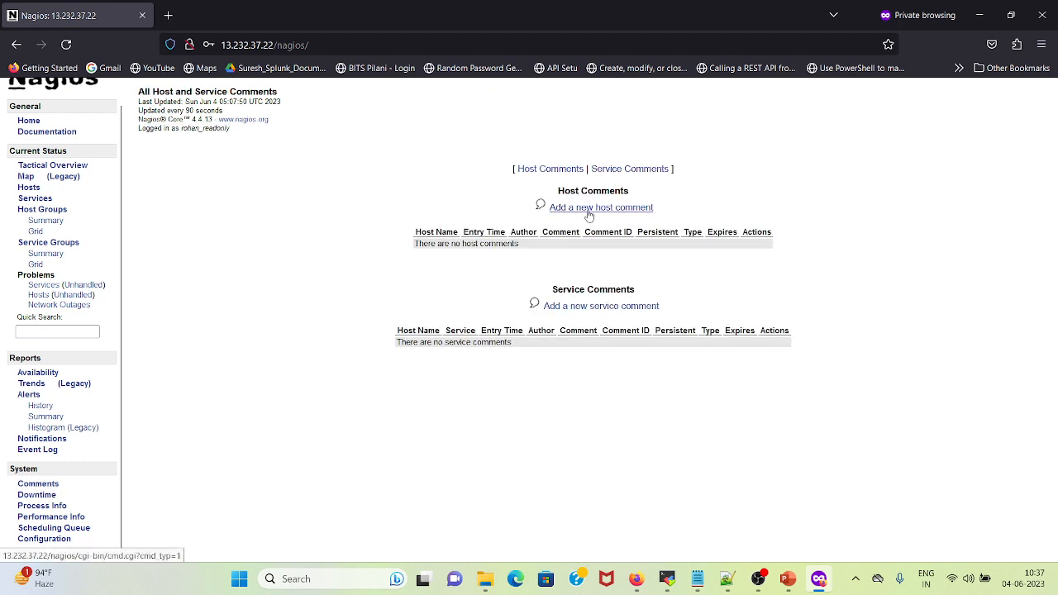
{"action": "left_click", "coordinate": [600, 207]}
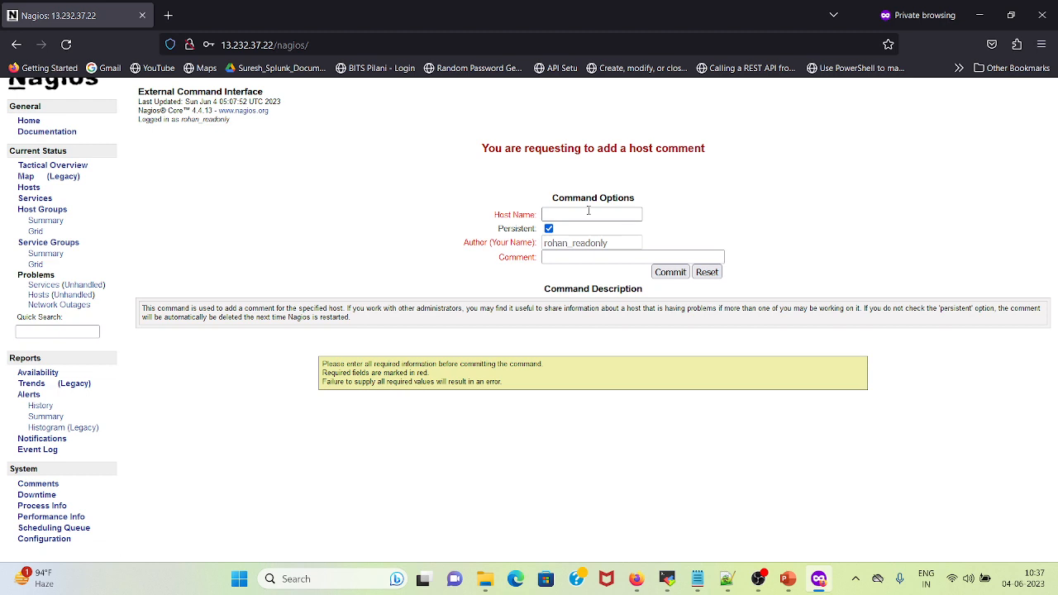
{"action": "left_click", "coordinate": [591, 214]}
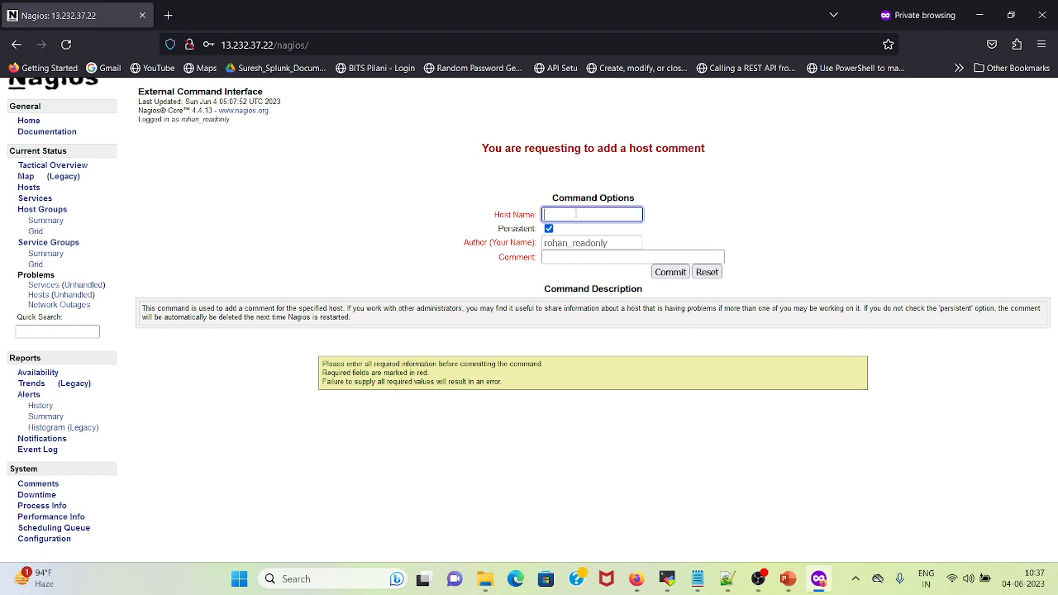
{"action": "type", "text": "loca"}
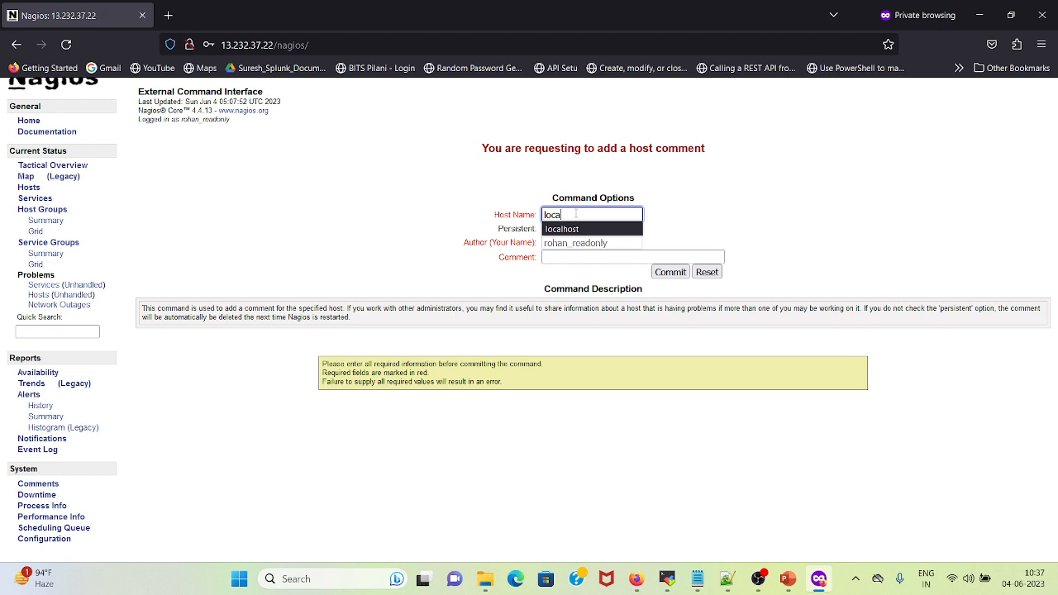
{"action": "left_click", "coordinate": [561, 228]}
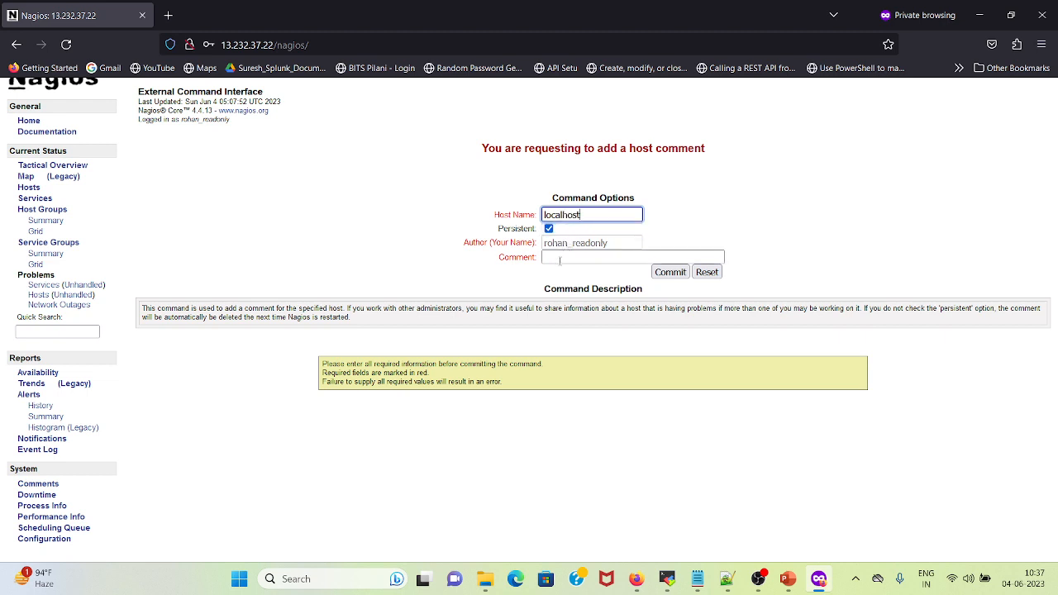
{"action": "type", "text": "Test"}
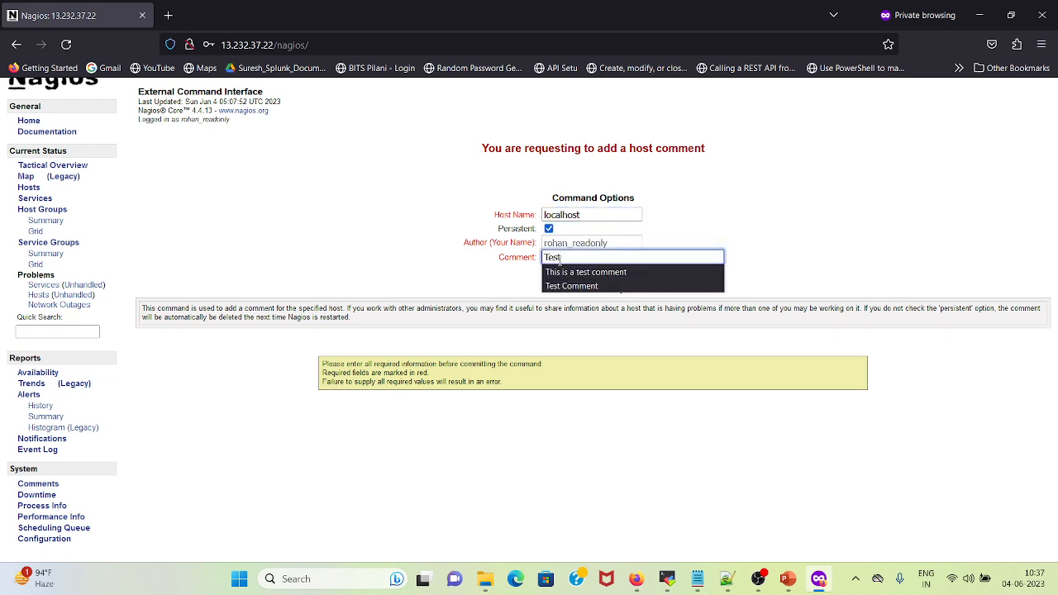
{"action": "left_click", "coordinate": [586, 272]}
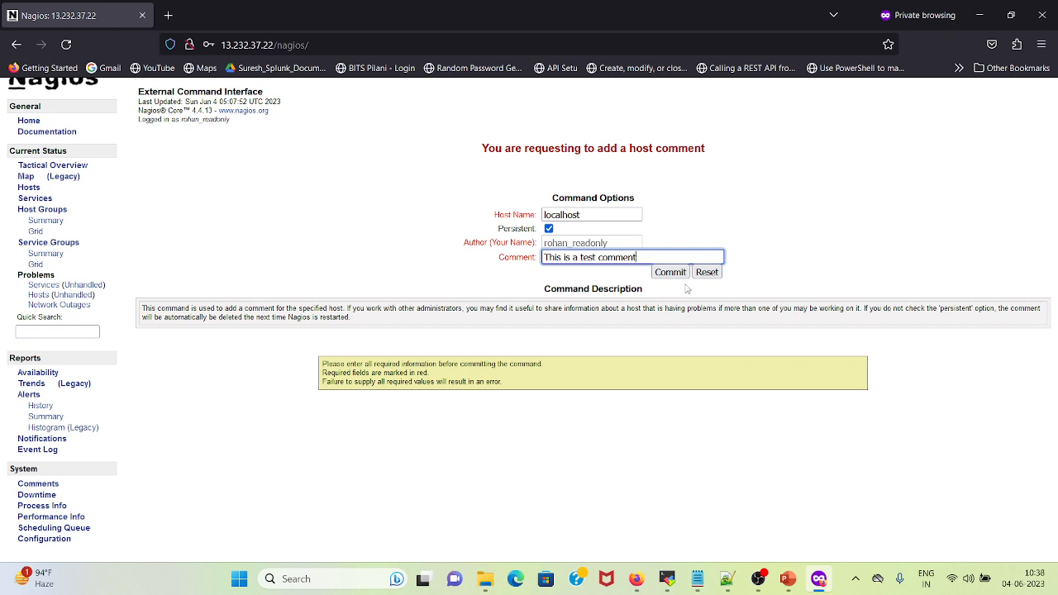
{"action": "left_click", "coordinate": [669, 271]}
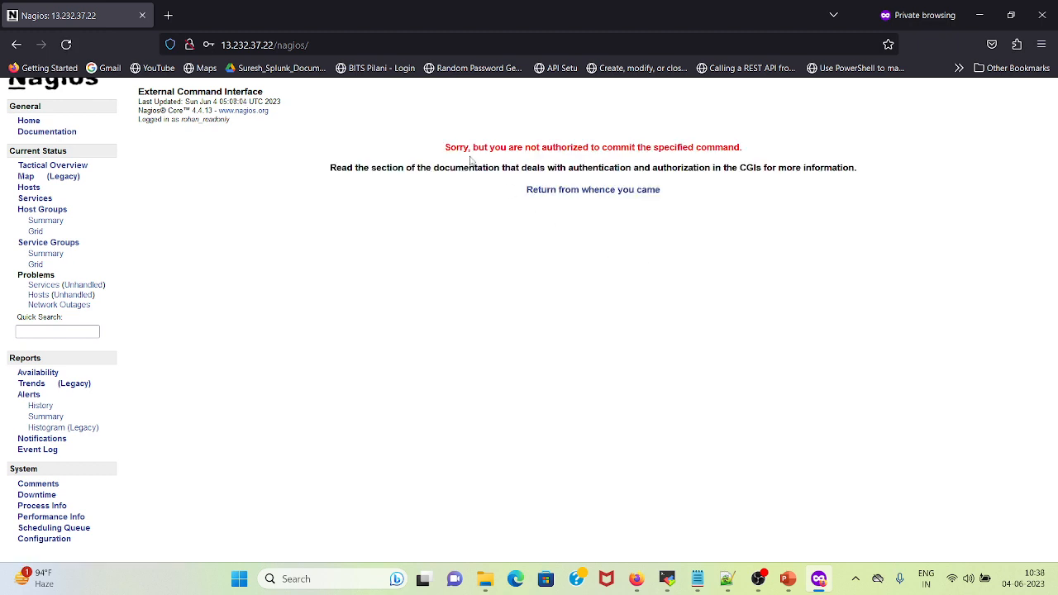
{"action": "left_click_drag", "start_coordinate": [444, 147], "coordinate": [509, 147]}
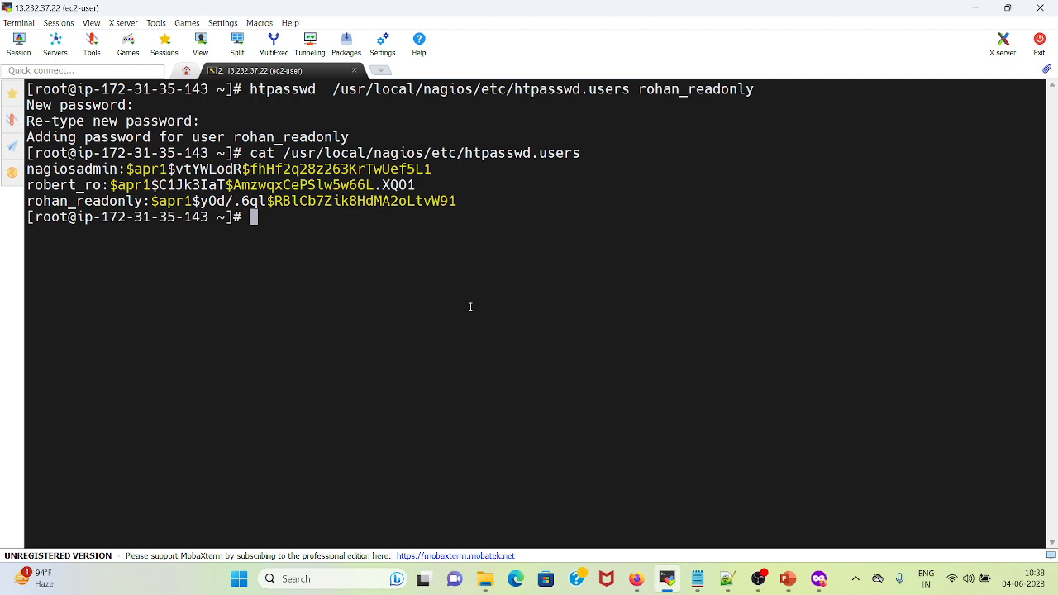
Change into /usr/local/nagios/etc and start the vi cgi.cfg command
{"action": "type", "text": "cd /"}
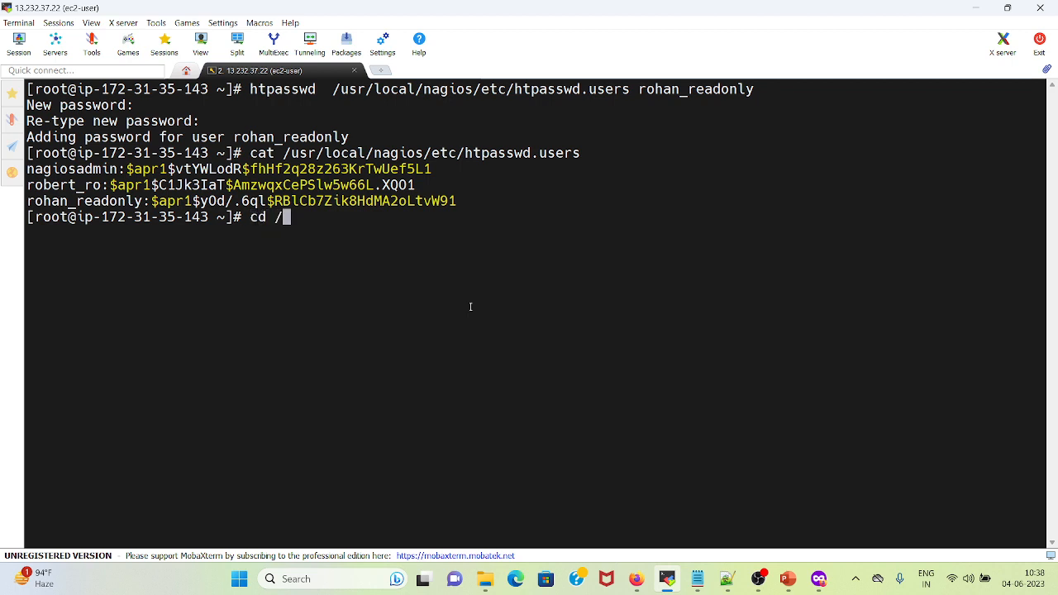
{"action": "type", "text": "usr/local/"}
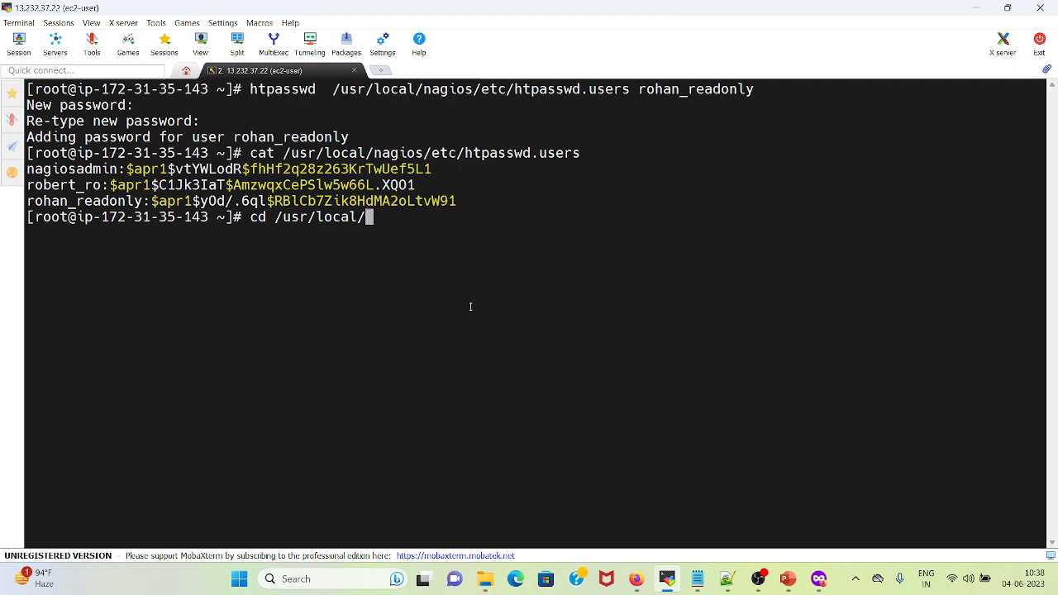
{"action": "type", "text": "nagios/"}
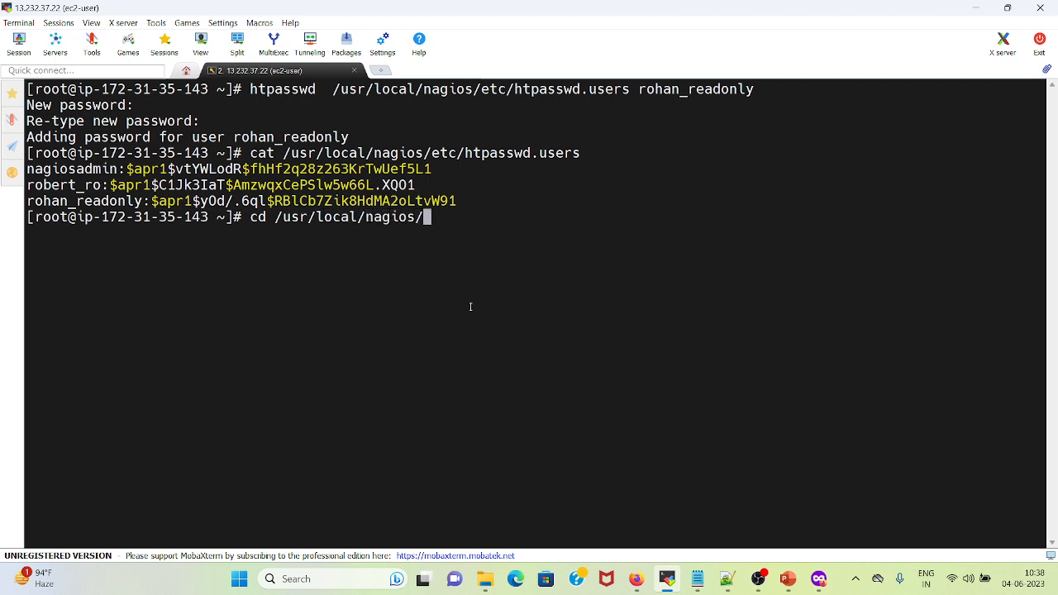
{"action": "type", "text": "etc/cgi.cfg"}
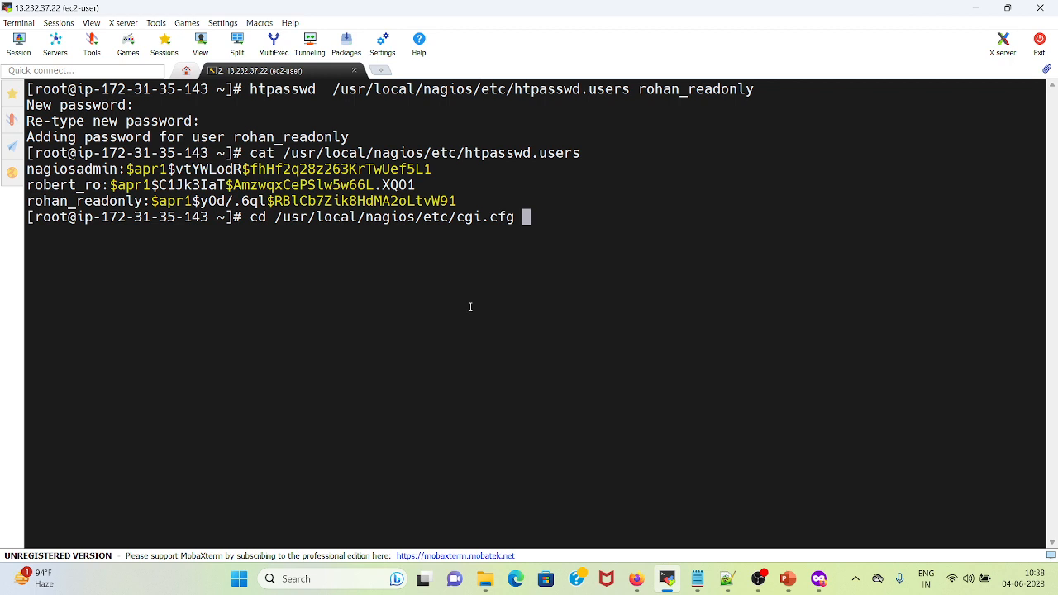
{"action": "key", "text": "Enter"}
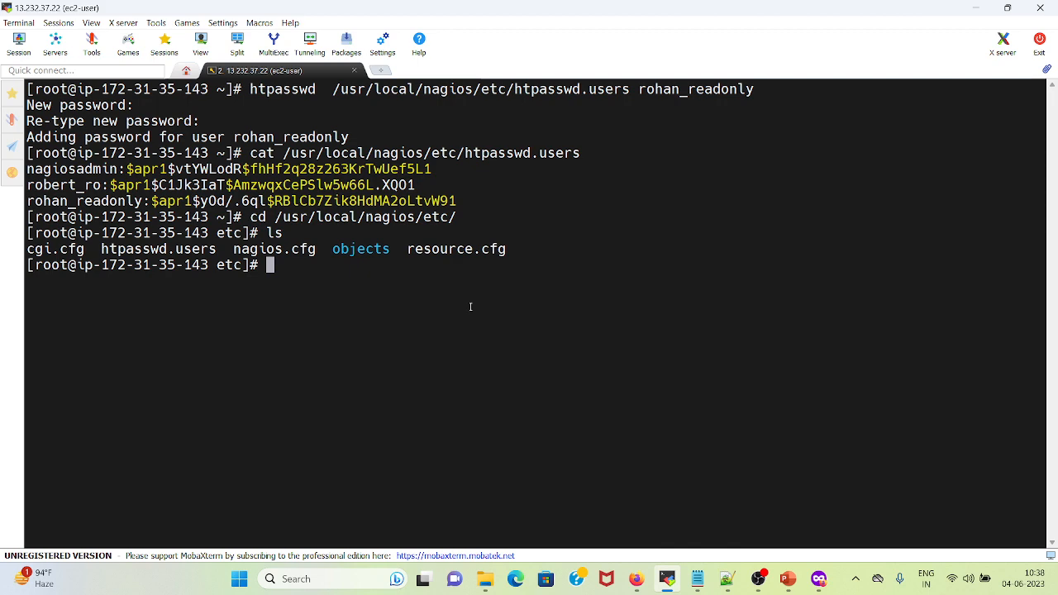
{"action": "type", "text": "vi"}
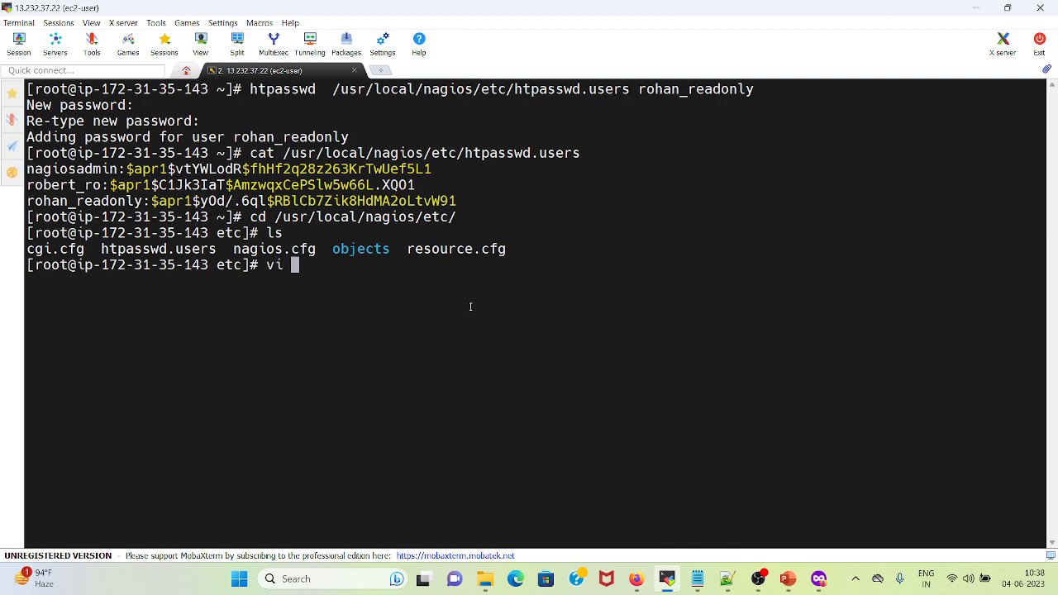
{"action": "type", "text": "cgi.cfg"}
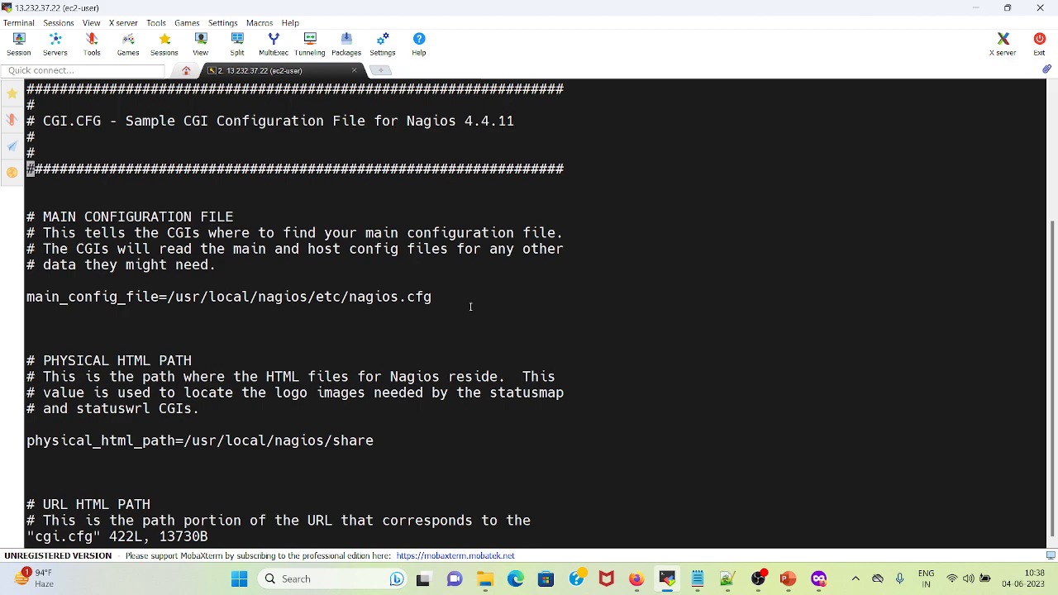
Scroll through cgi.cfg down to the authorized_for_read_only=user1,user2 line
{"action": "scroll", "scroll_direction": "down", "scroll_amount": 3}
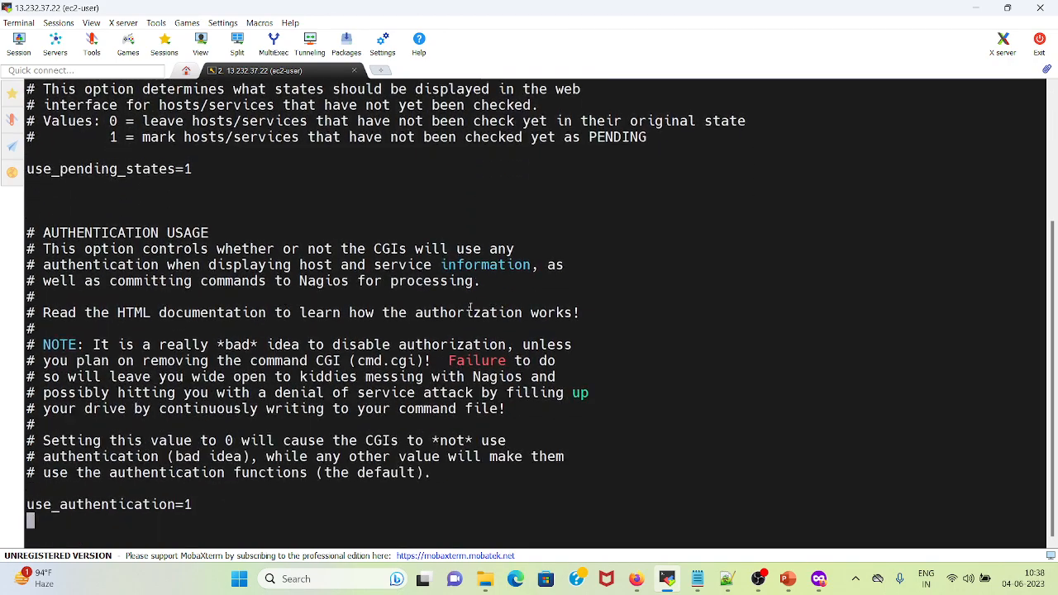
{"action": "scroll", "scroll_direction": "down", "scroll_amount": 3}
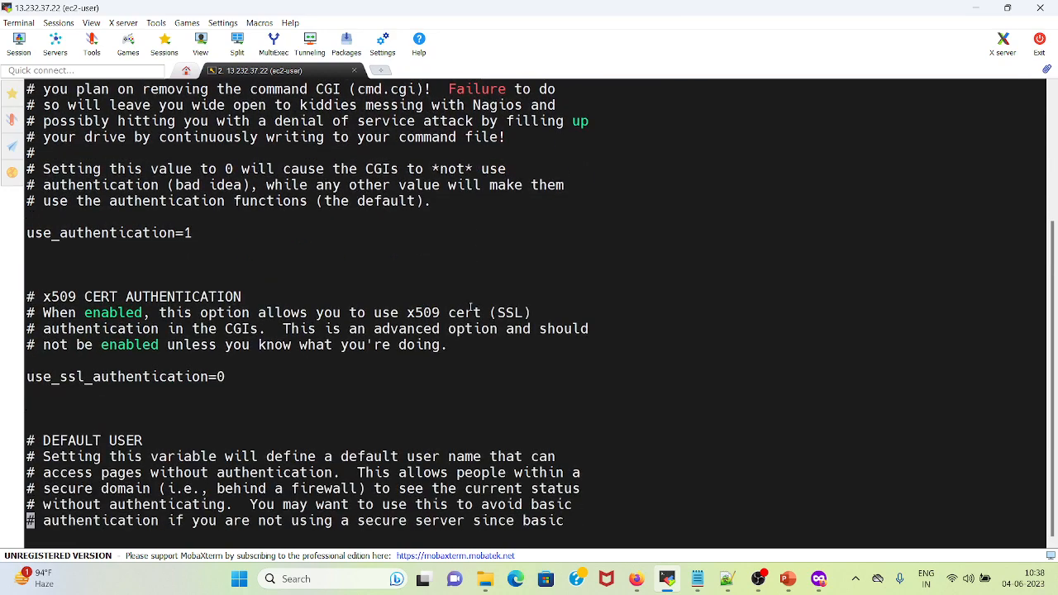
{"action": "scroll", "scroll_direction": "down", "scroll_amount": 3}
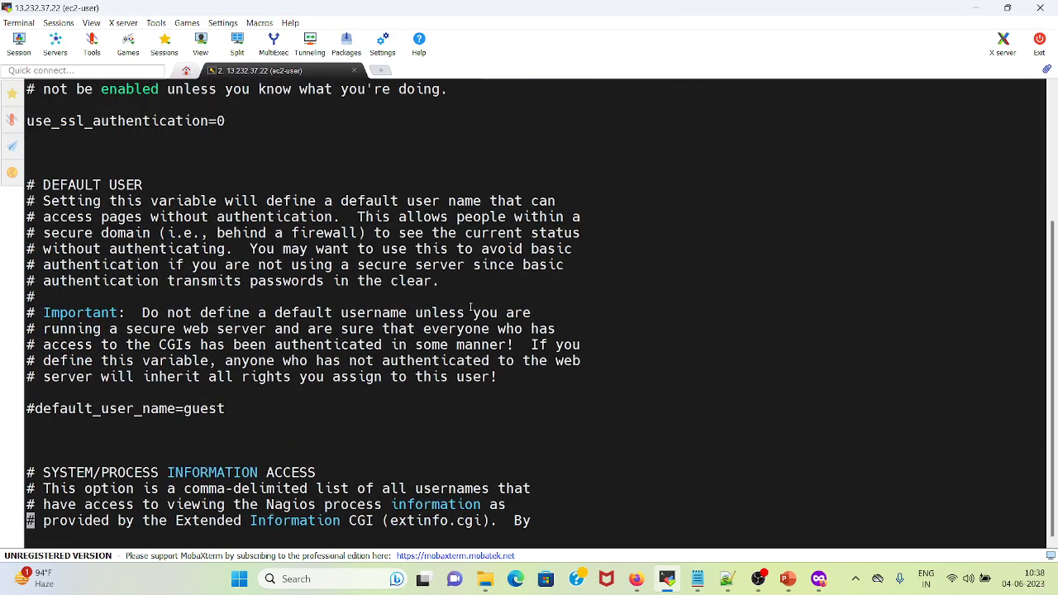
{"action": "scroll", "scroll_direction": "down", "scroll_amount": 3}
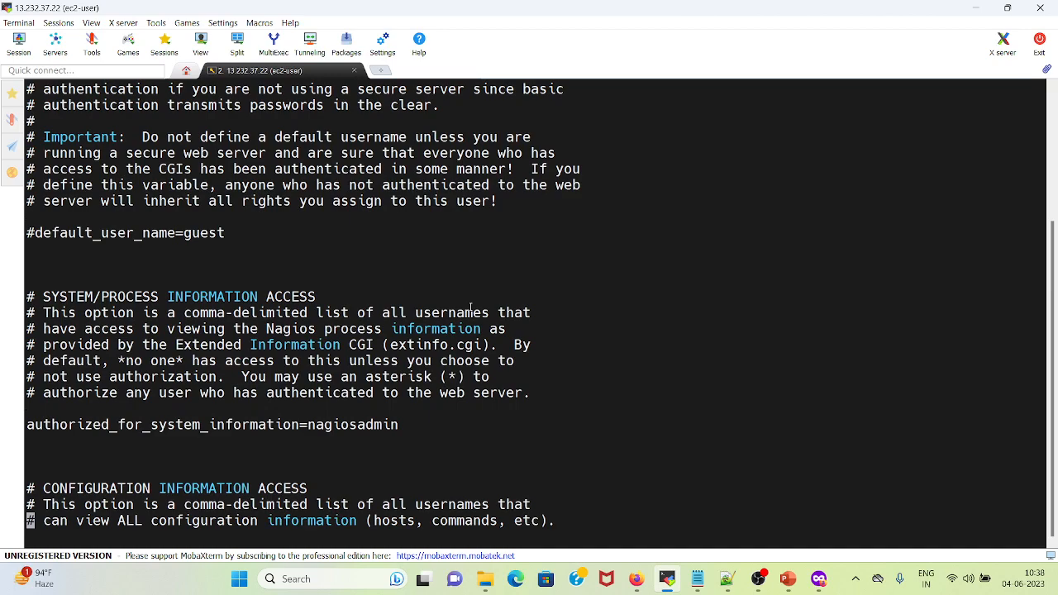
{"action": "scroll", "scroll_direction": "down", "scroll_amount": 3}
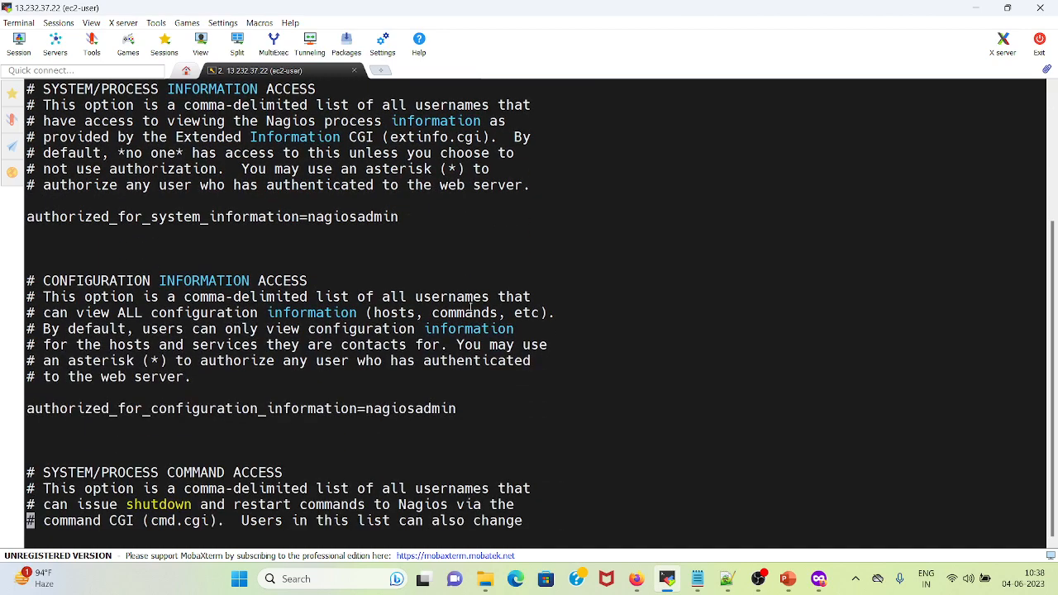
{"action": "scroll", "scroll_direction": "down", "scroll_amount": 3}
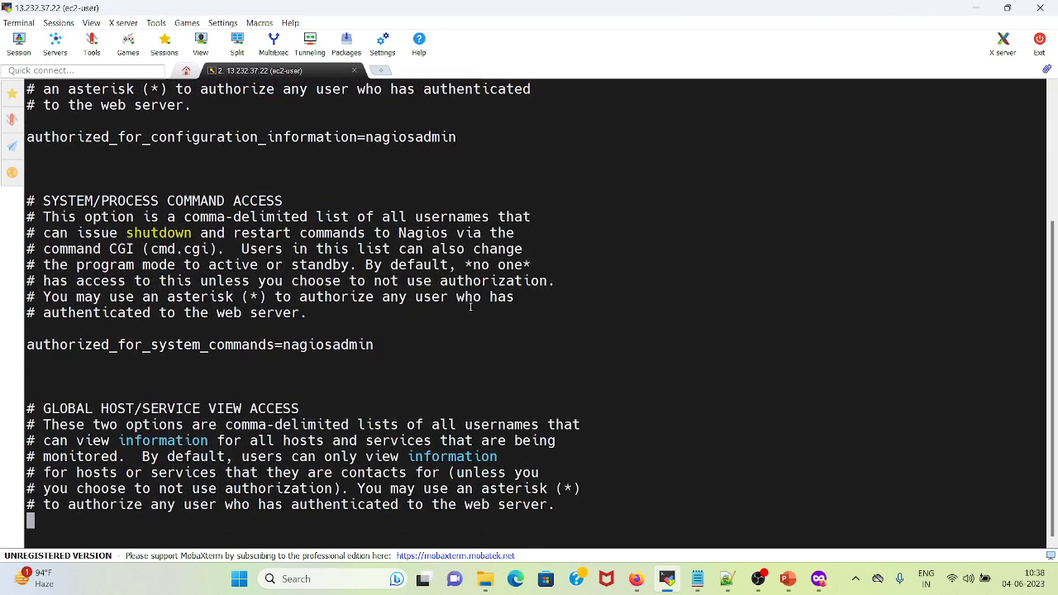
{"action": "scroll", "scroll_direction": "down", "scroll_amount": 3}
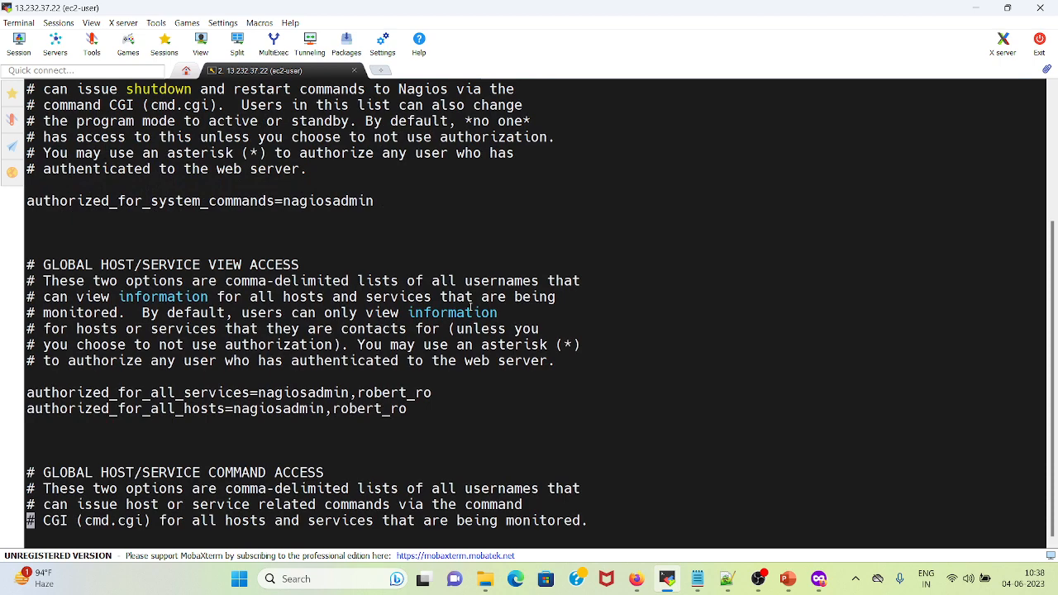
{"action": "scroll", "scroll_direction": "down", "scroll_amount": 3}
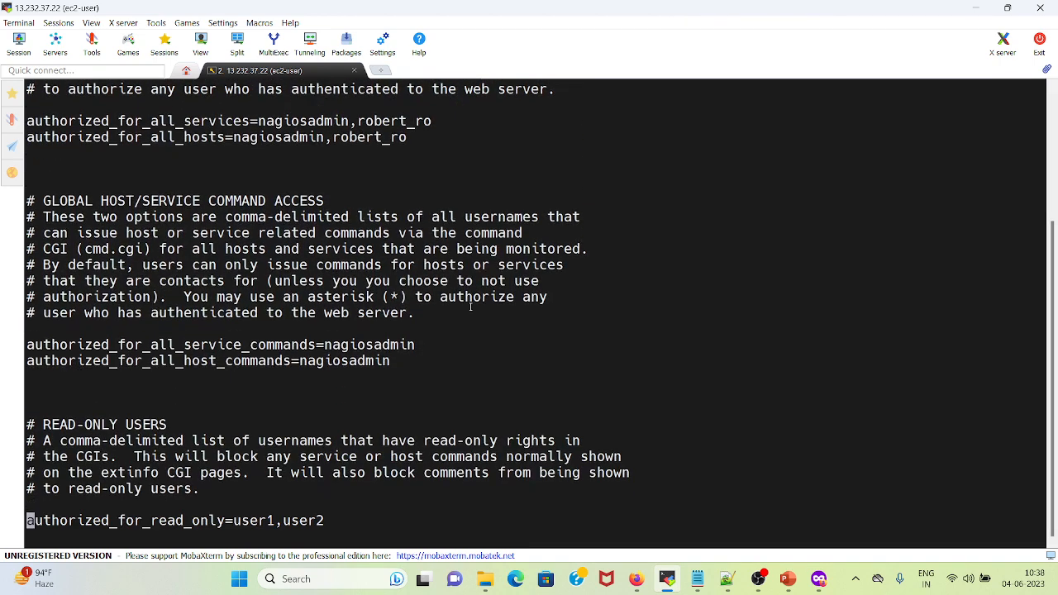
In insert mode, replace user1,user2 on authorized_for_read_only with the rohan_readonly name
{"action": "scroll", "scroll_direction": "down", "scroll_amount": 3}
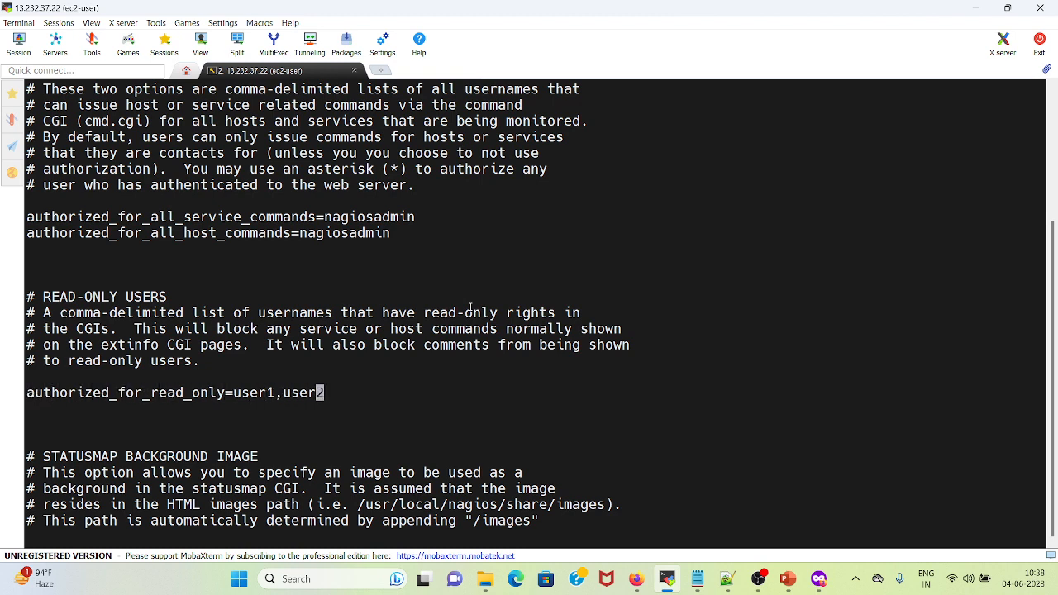
{"action": "key", "text": "i"}
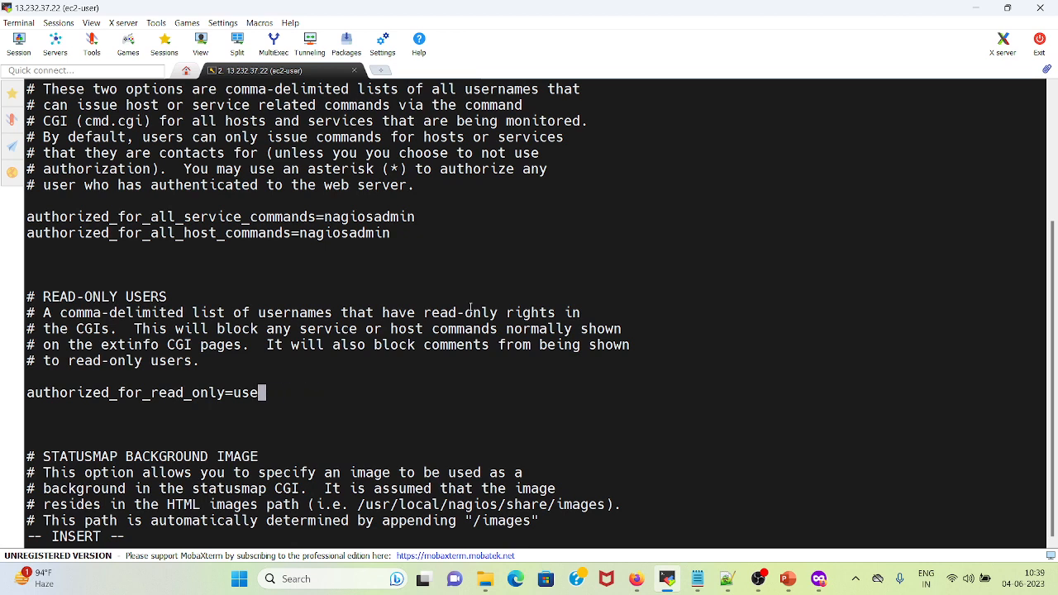
{"action": "key", "text": "BackSpace"}
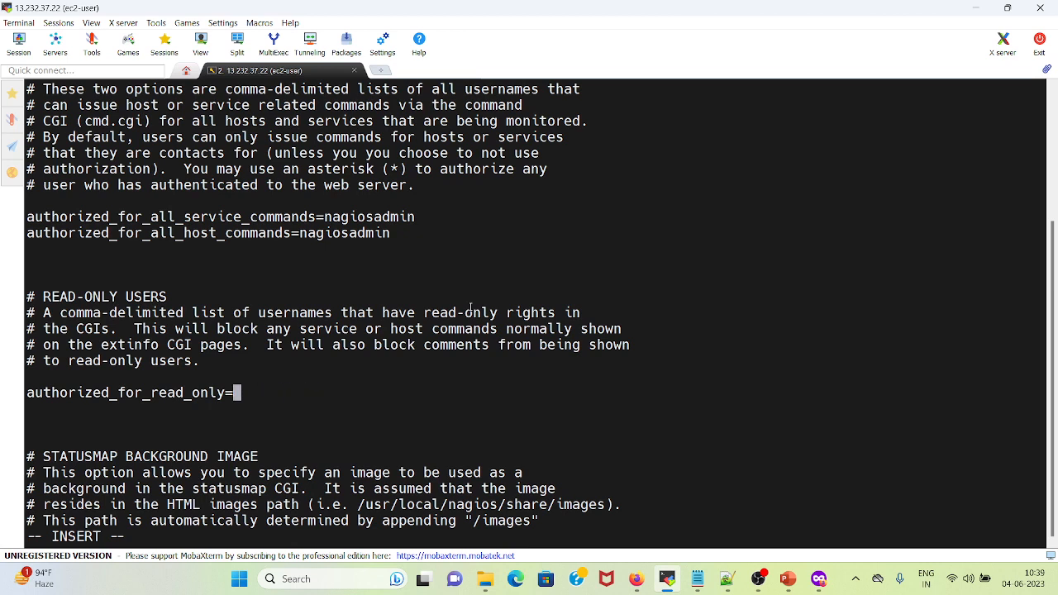
{"action": "type", "text": "rohan_re"}
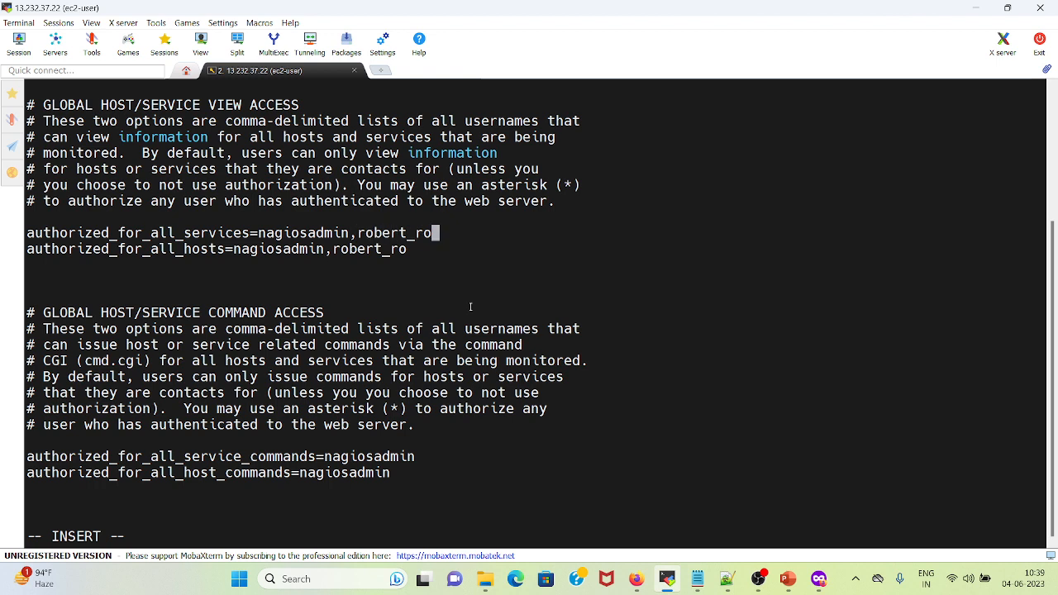
Append ',rohan_readonly' to the view-access lines and save cgi.cfg with :wq!
{"action": "type", "text": ",roh"}
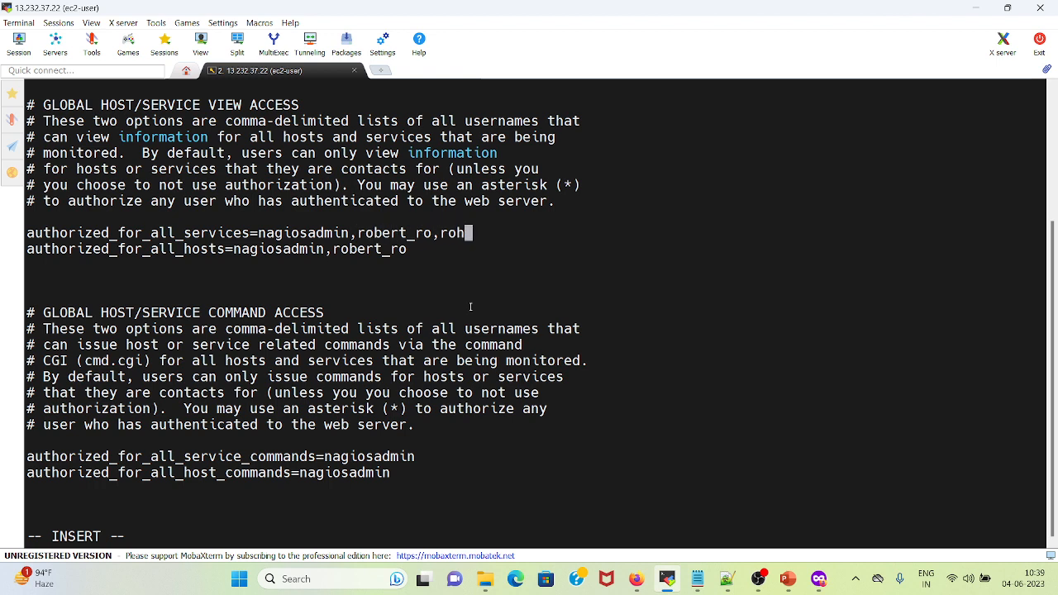
{"action": "type", "text": "an_read"}
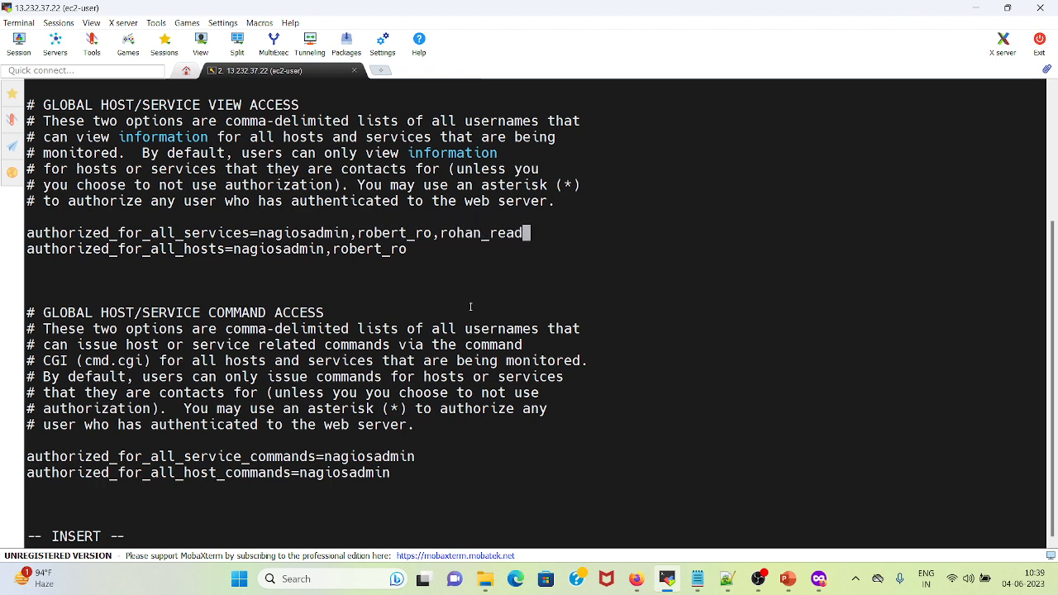
{"action": "type", "text": "only"}
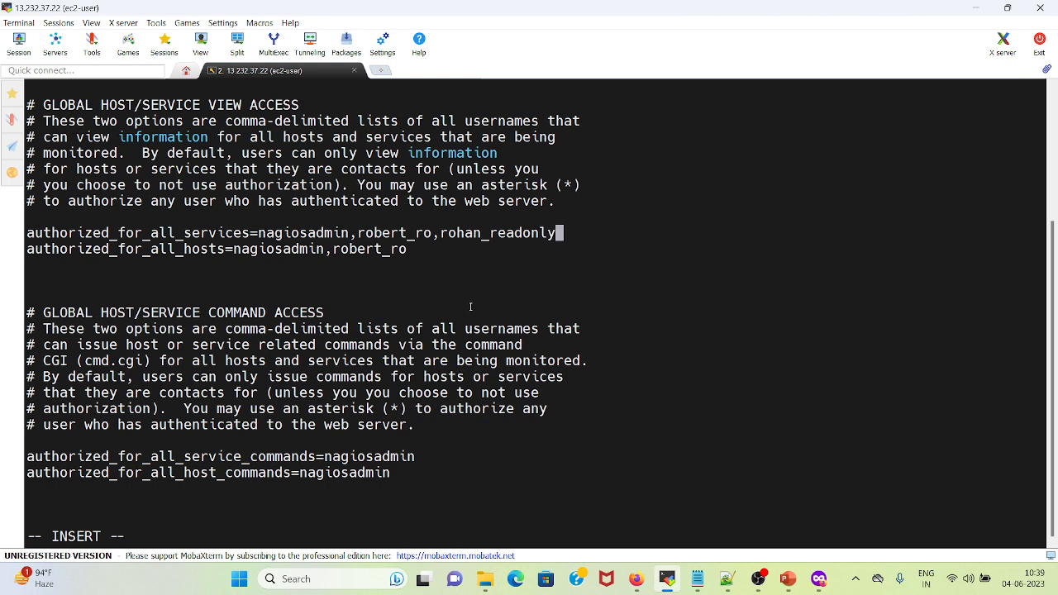
{"action": "type", "text": ","}
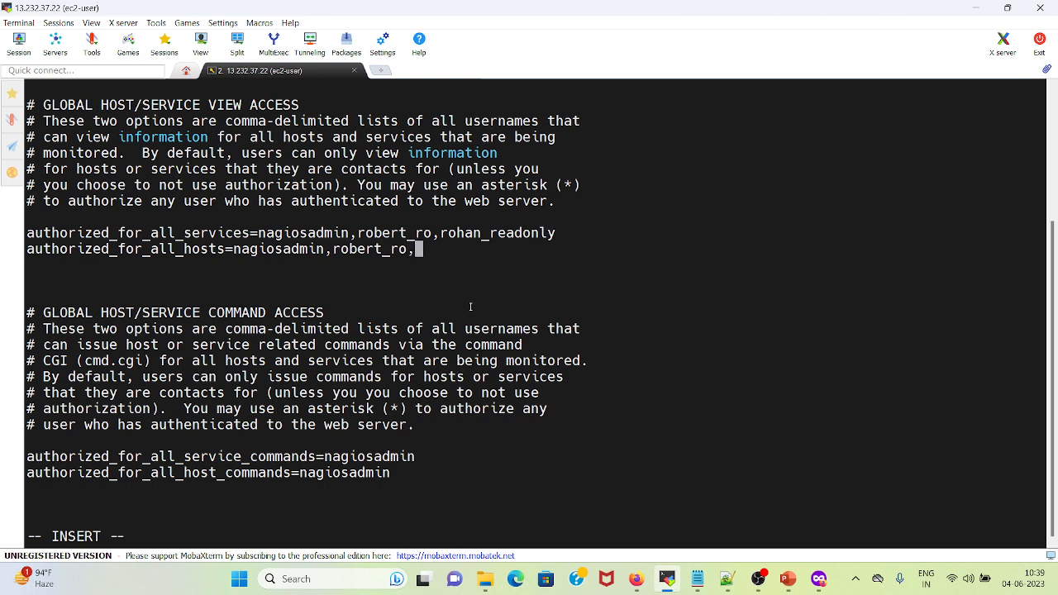
{"action": "type", "text": "rohan"}
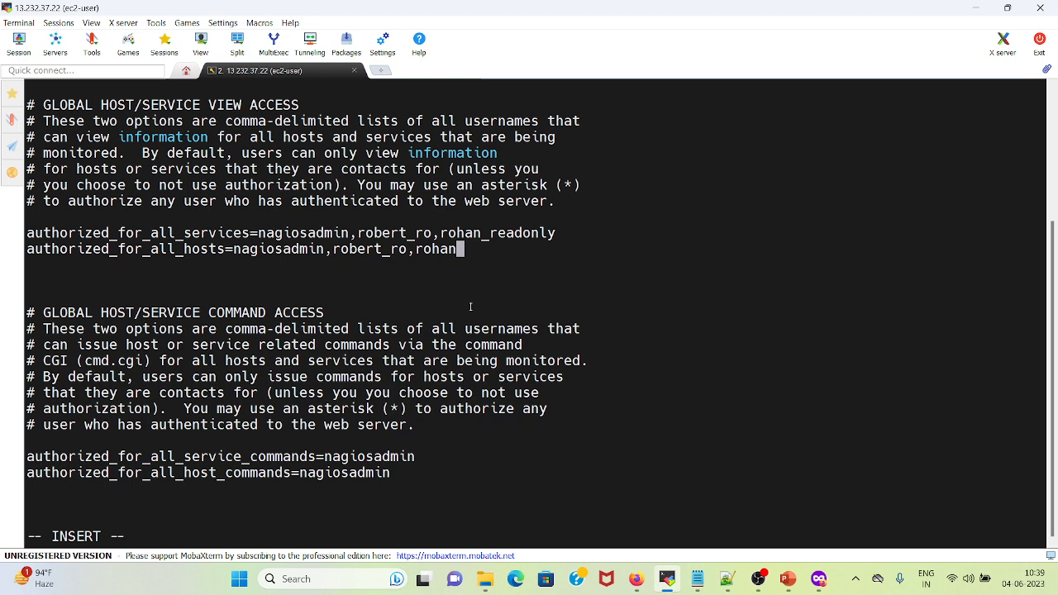
{"action": "type", "text": "readon"}
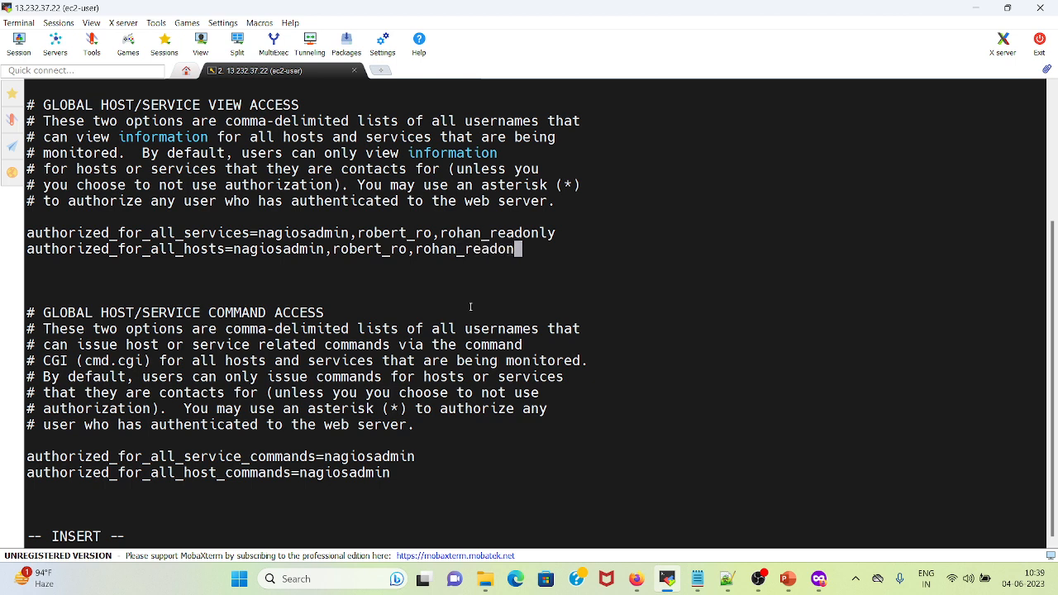
{"action": "type", "text": "ly"}
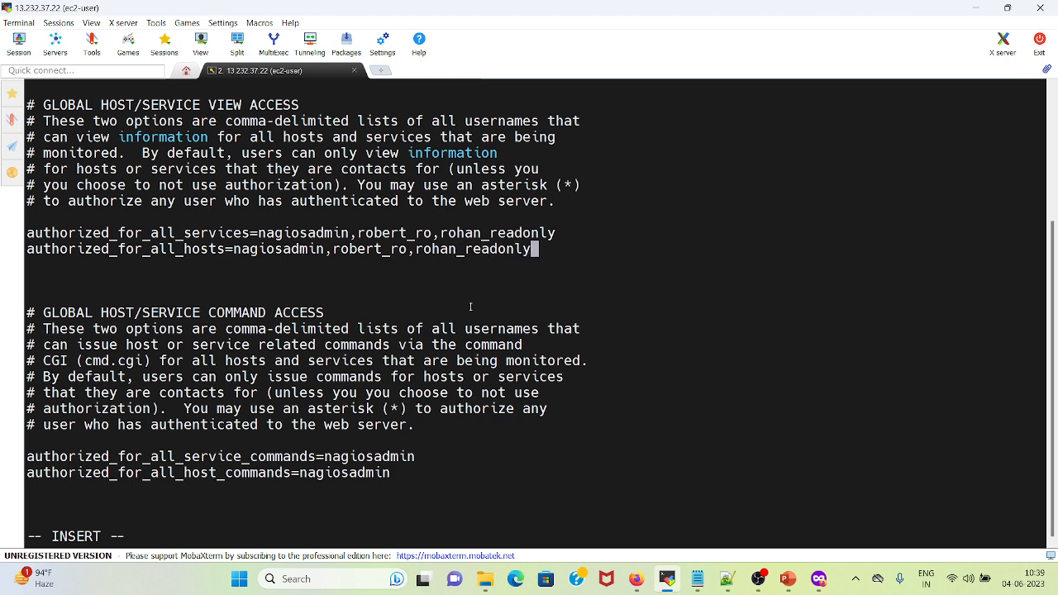
{"action": "type", "text": ":wq!"}
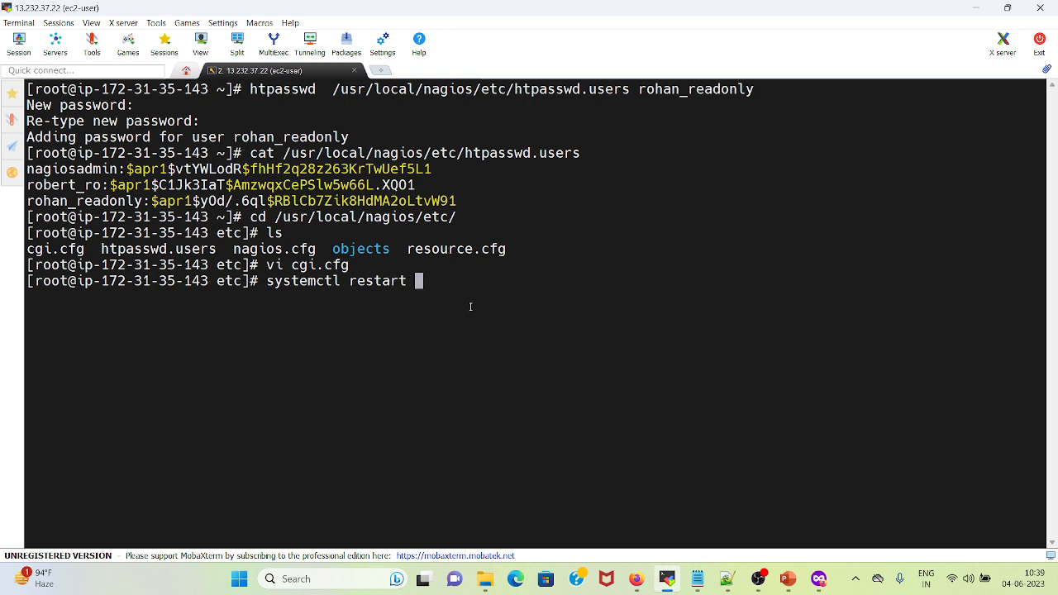
Run systemctl restart nagios to apply the updated view permissions
{"action": "type", "text": "nagios"}
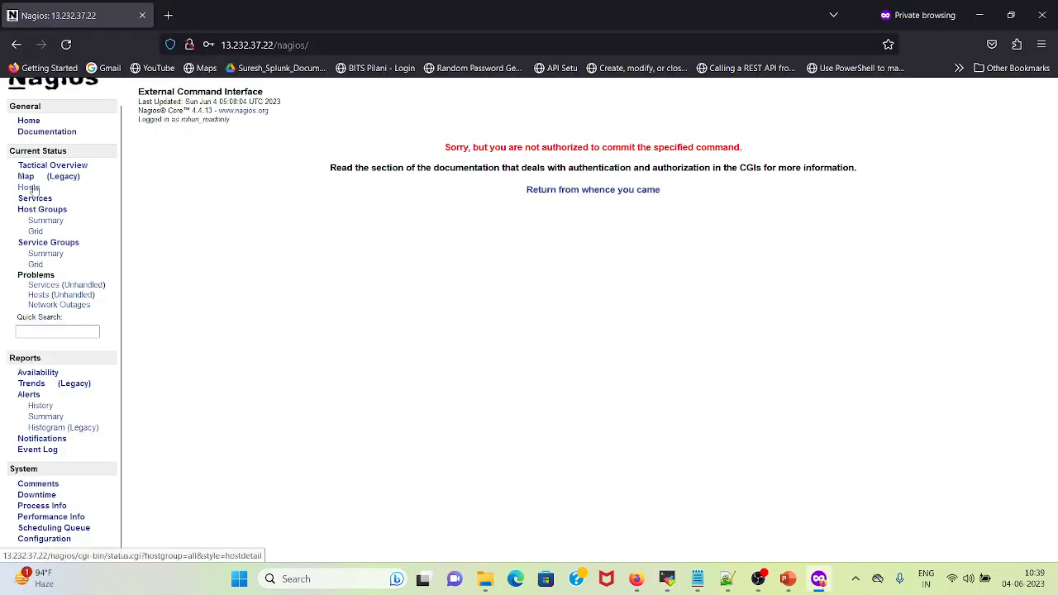
Open localhost's Current Load service details as rohan_readonly and highlight its performance data
{"action": "left_click", "coordinate": [29, 187]}
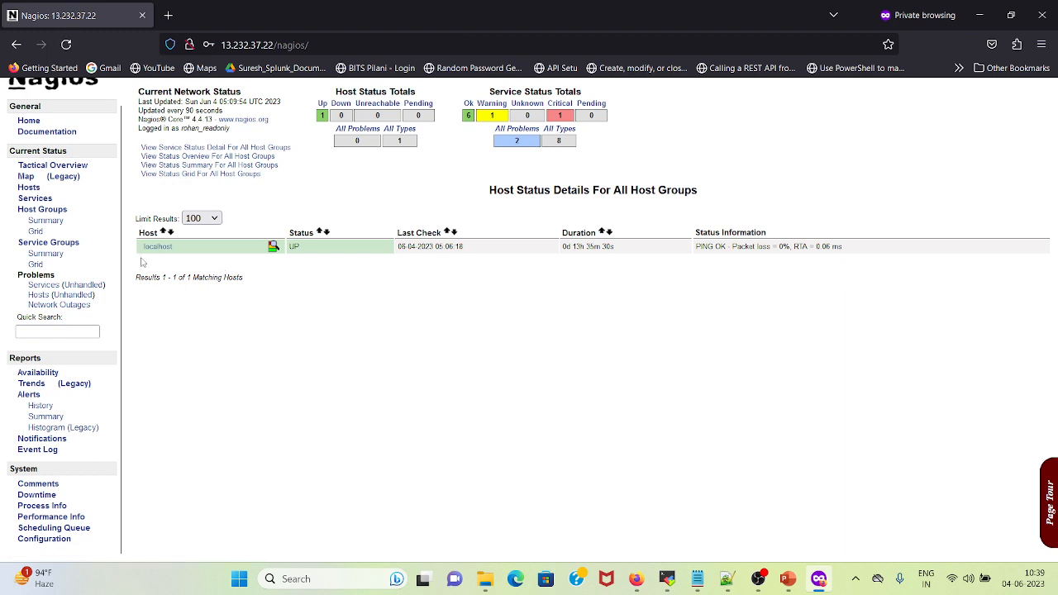
{"action": "mouse_move", "coordinate": [157, 246]}
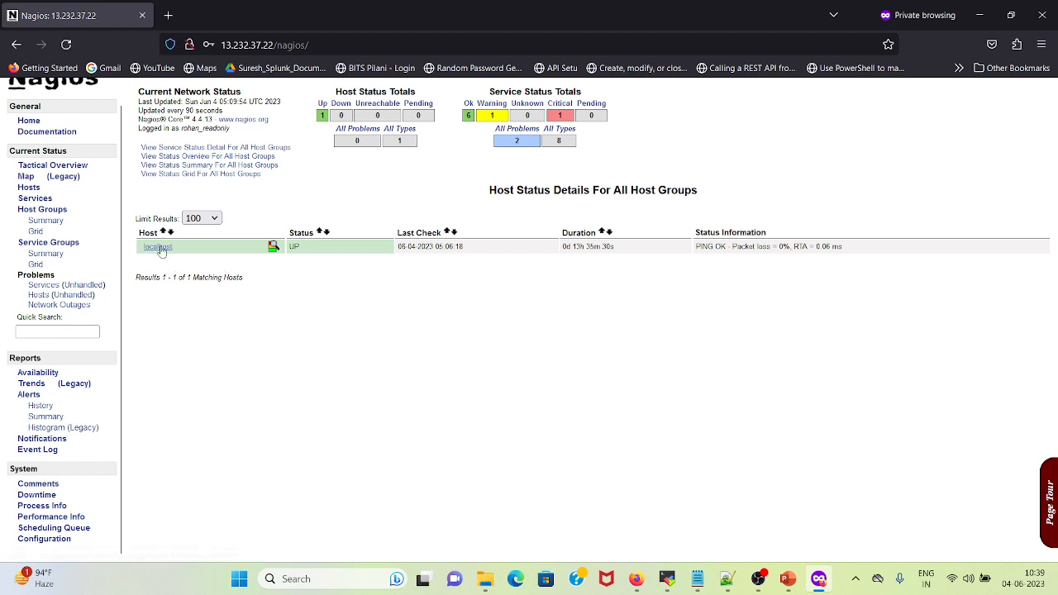
{"action": "left_click", "coordinate": [157, 247]}
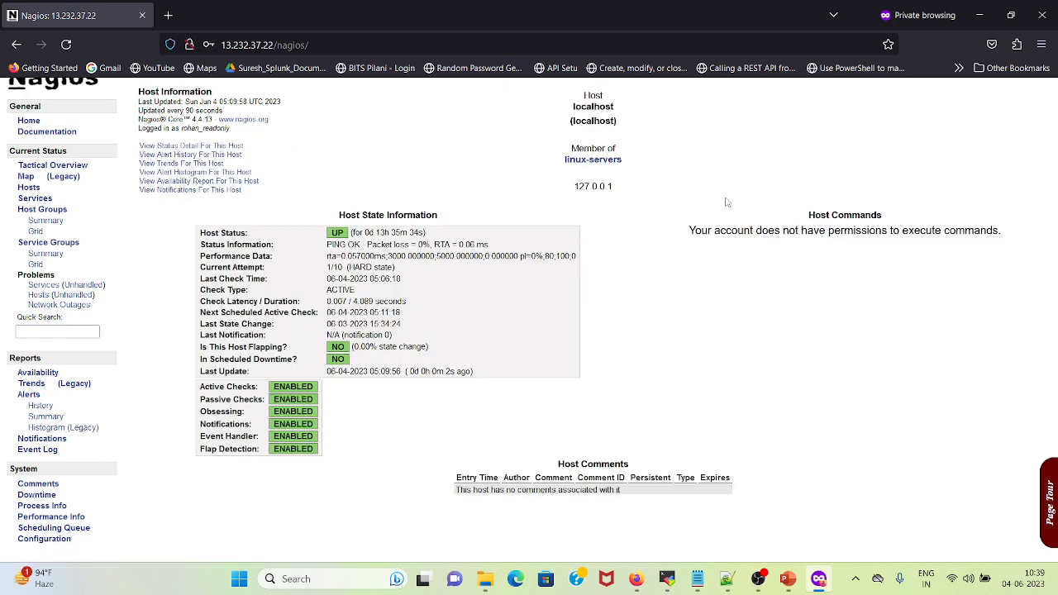
{"action": "mouse_move", "coordinate": [859, 250]}
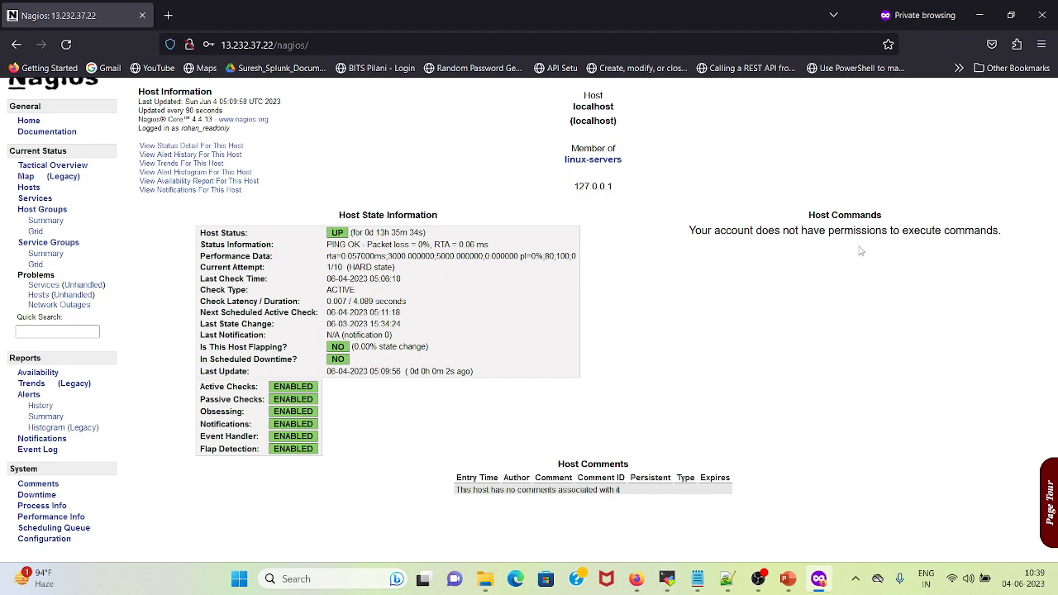
{"action": "mouse_move", "coordinate": [221, 147]}
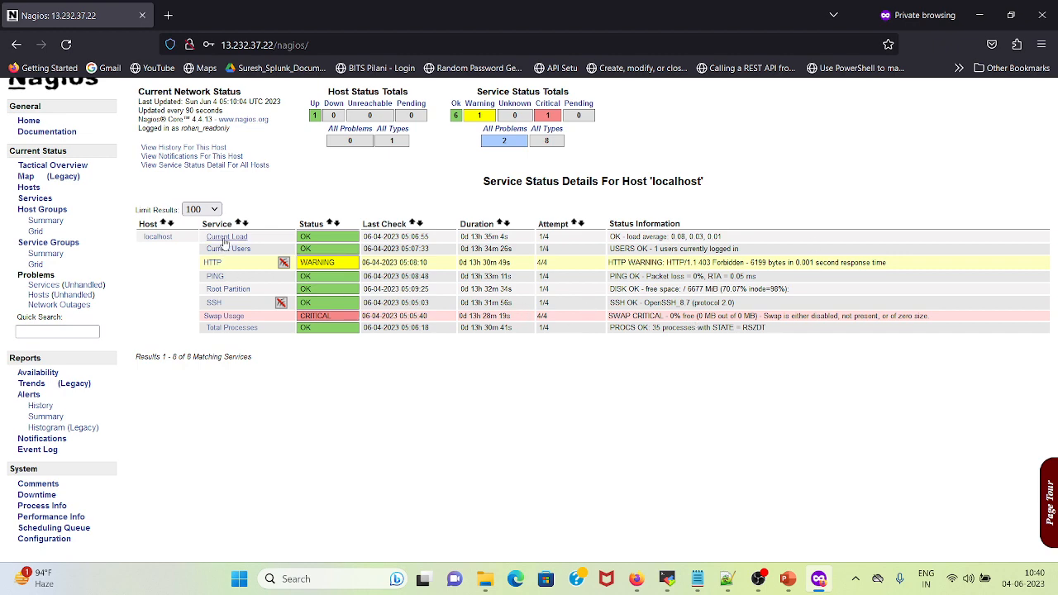
{"action": "left_click", "coordinate": [226, 236]}
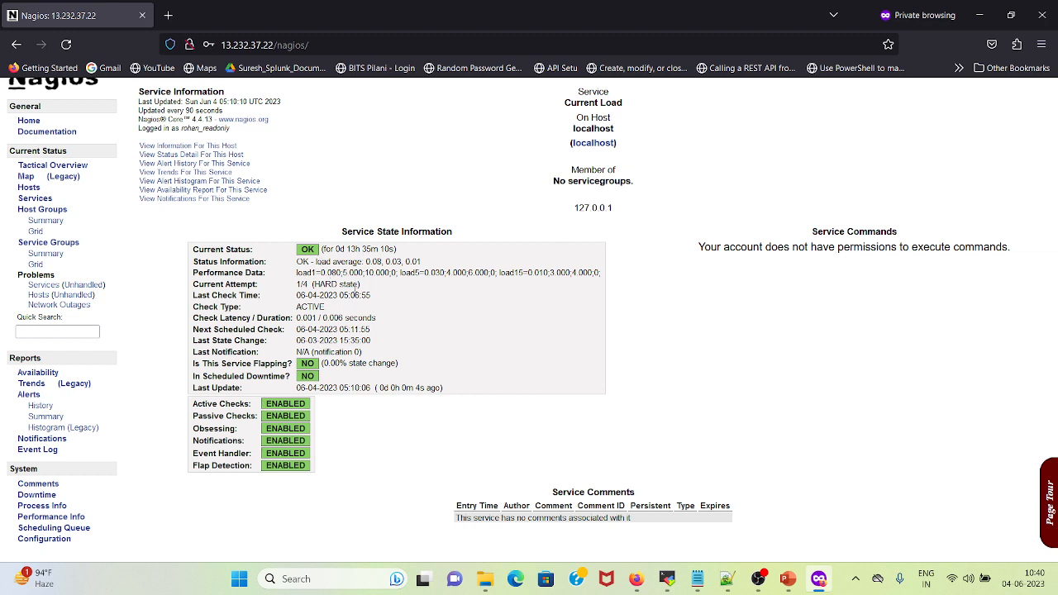
{"action": "left_click_drag", "start_coordinate": [301, 273], "coordinate": [489, 273]}
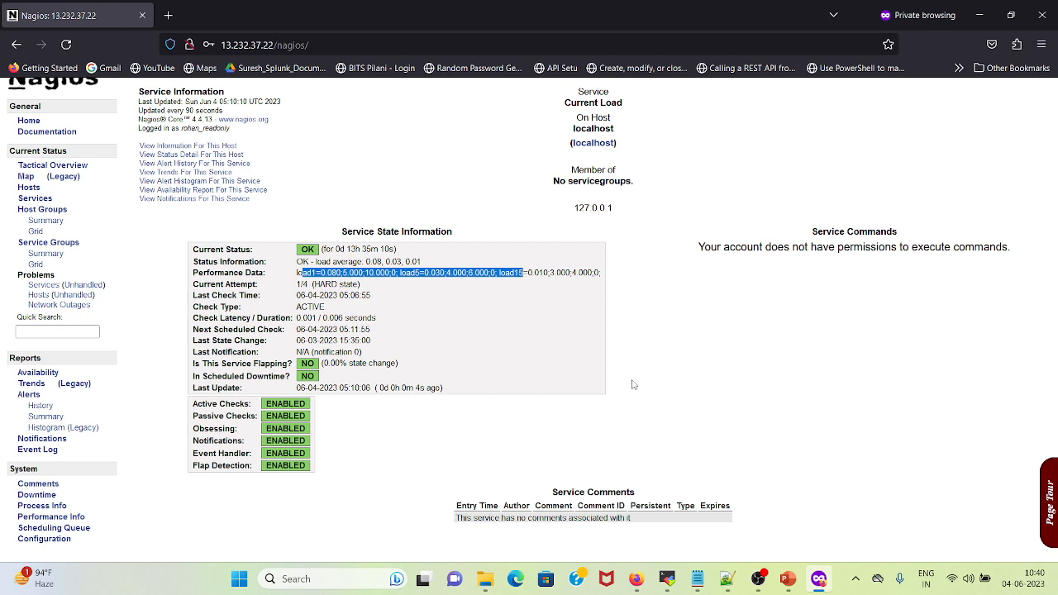
{"action": "mouse_move", "coordinate": [670, 390]}
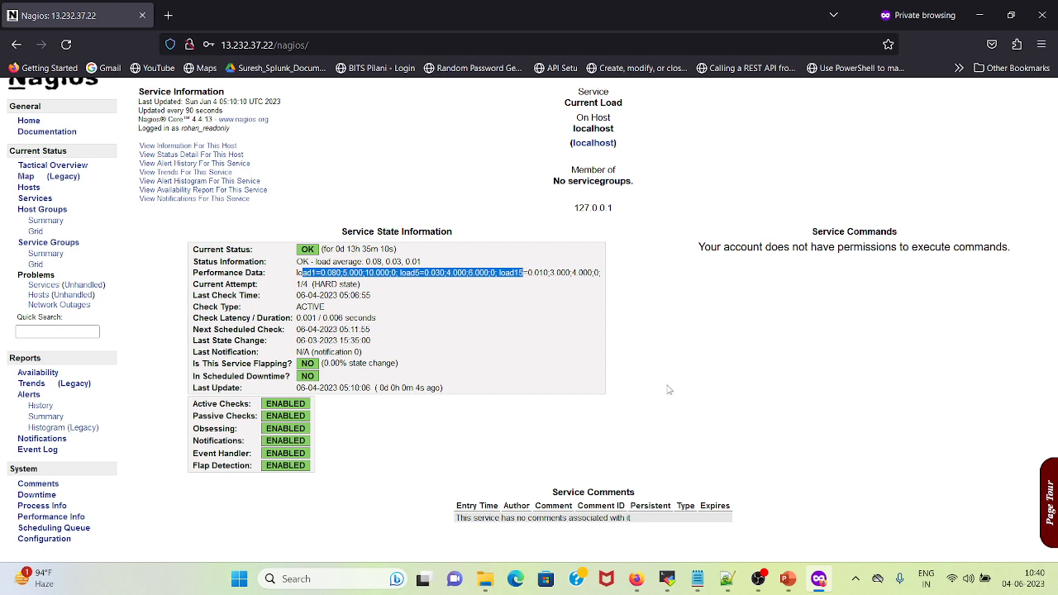
{"action": "mouse_move", "coordinate": [728, 470]}
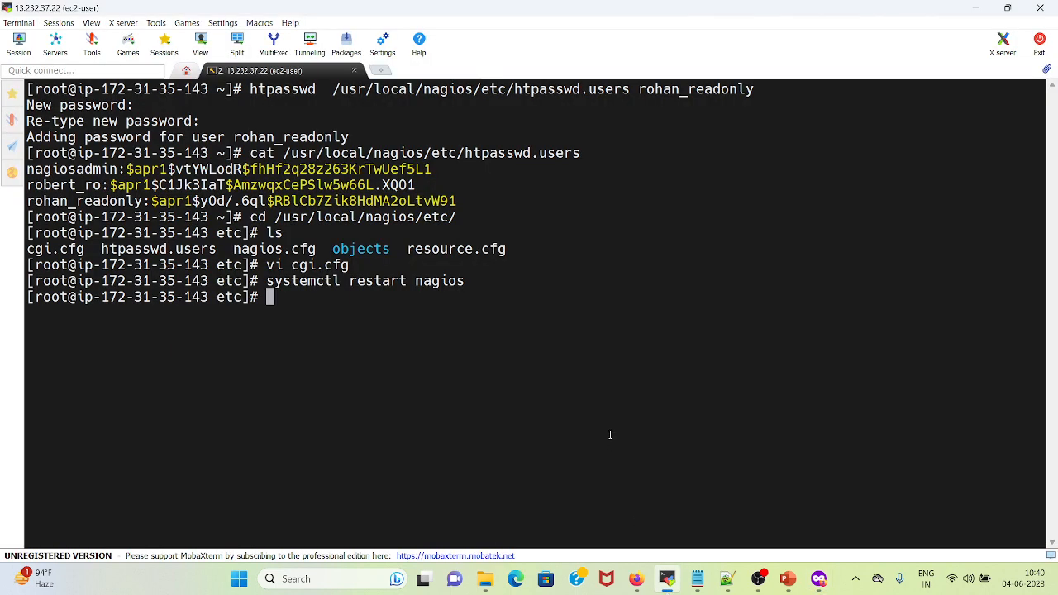
List htpasswd.users in /usr/local/nagios/etc, view cgi.cfg, and begin the htpasswd -D deletion of robert_ro
{"action": "type", "text": "cd /usr/local/nagios/etc/"}
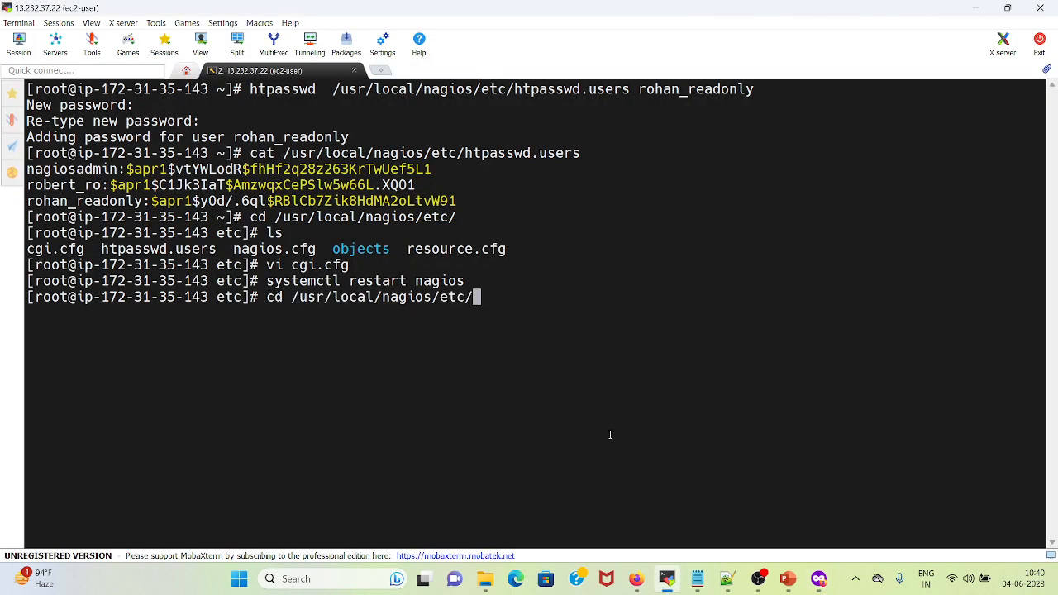
{"action": "type", "text": "cat /usr/local/nagios/etc/htpasswd.users"}
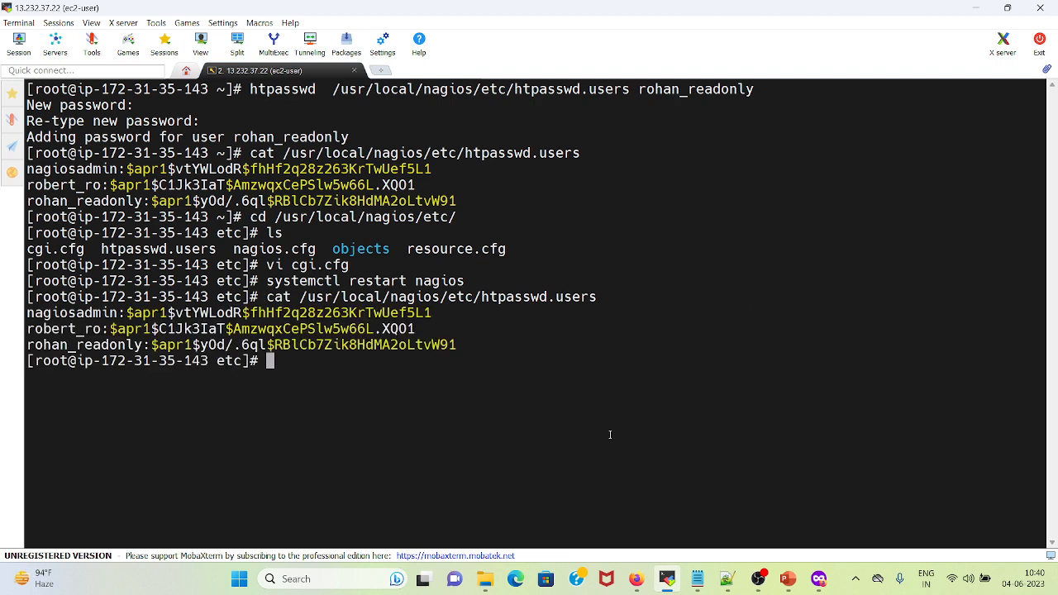
{"action": "type", "text": "vi cgi.cfg"}
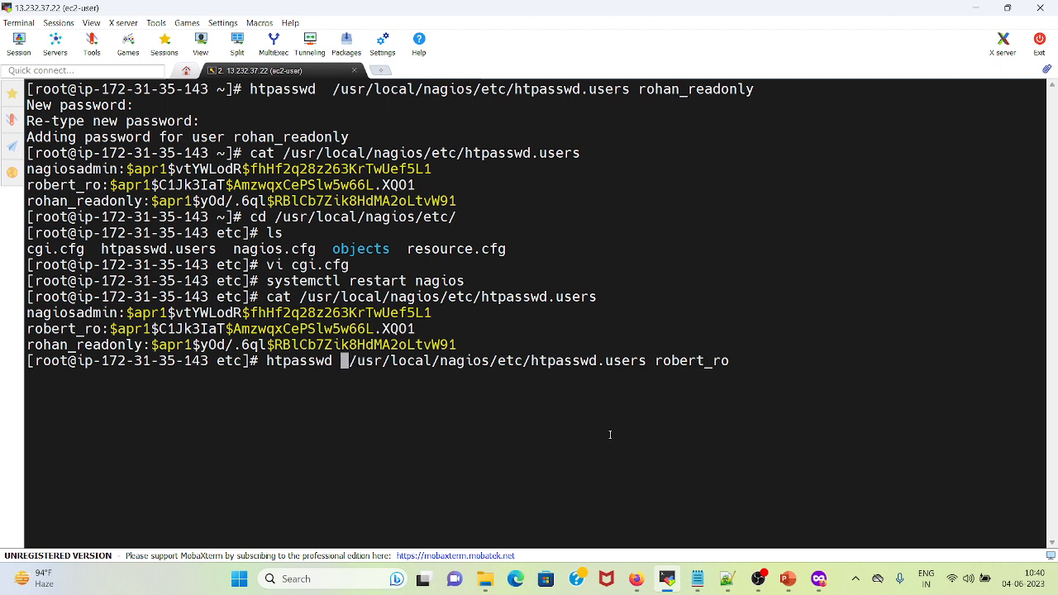
{"action": "type", "text": "-"}
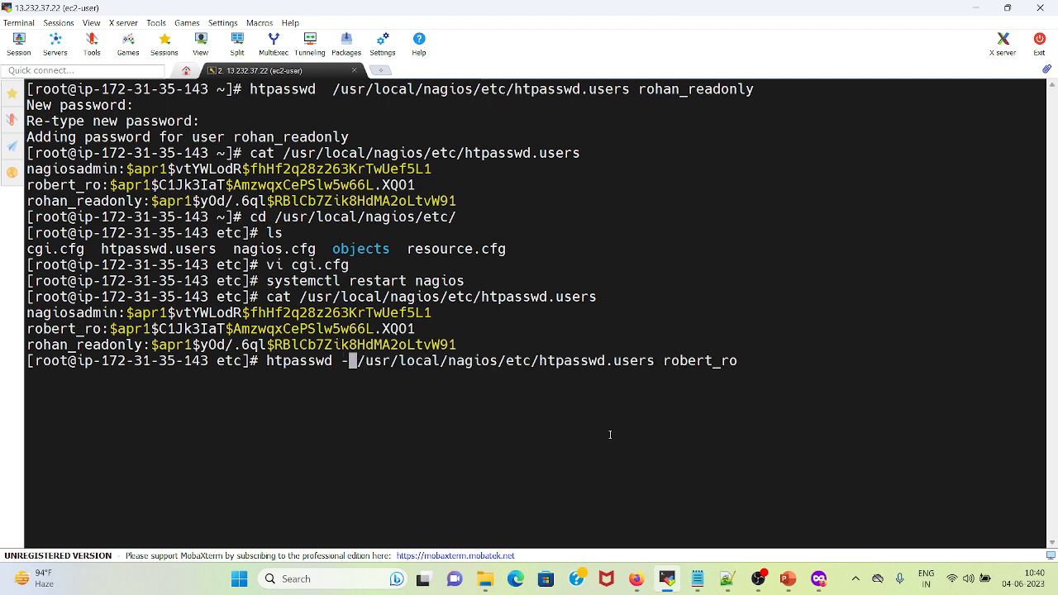
{"action": "type", "text": "D"}
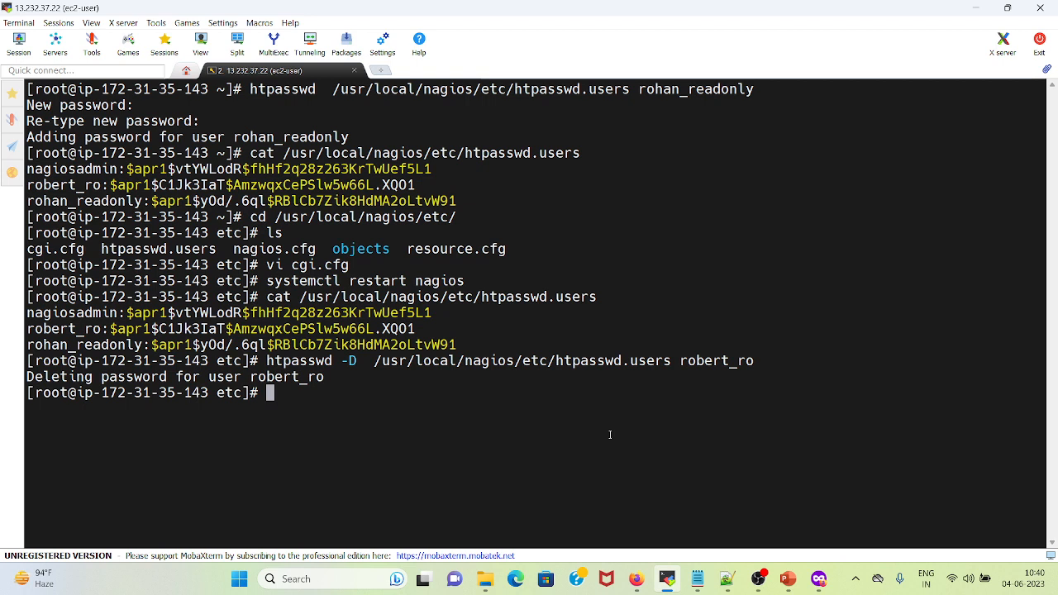
List htpasswd.users showing only nagiosadmin and rohan_readonly, then start typing another htpasswd command
{"action": "type", "text": "cat /usr/local/nagios/etc/htpasswd.users"}
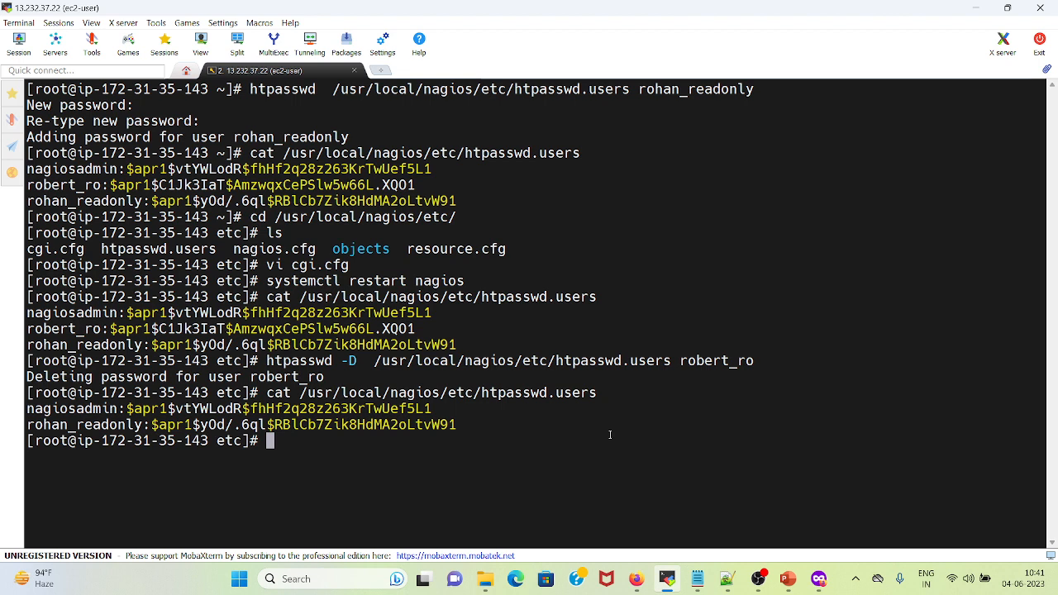
{"action": "type", "text": "ht"}
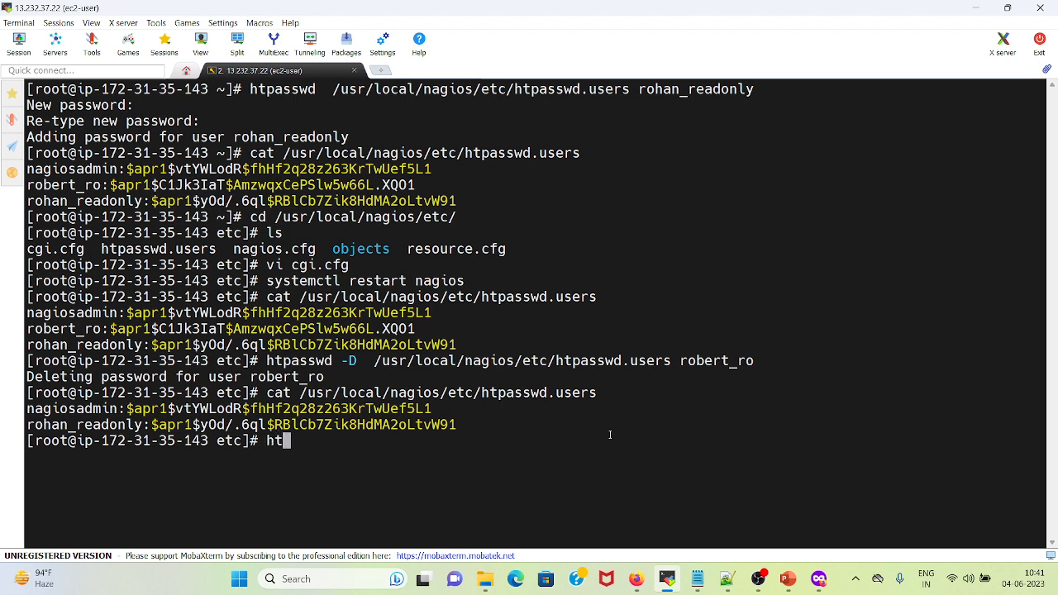
{"action": "type", "text": "passwd --"}
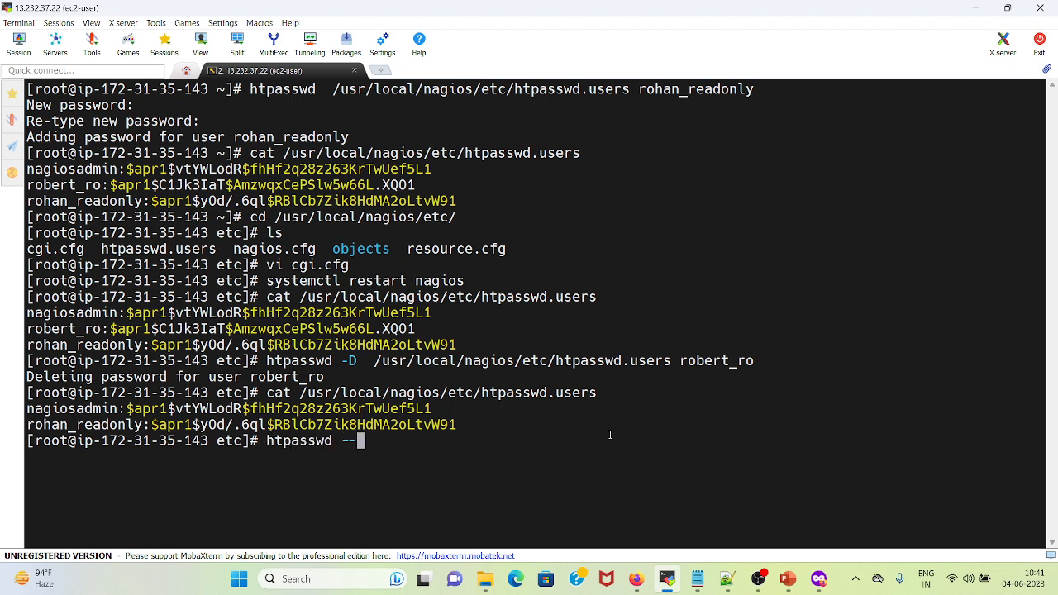